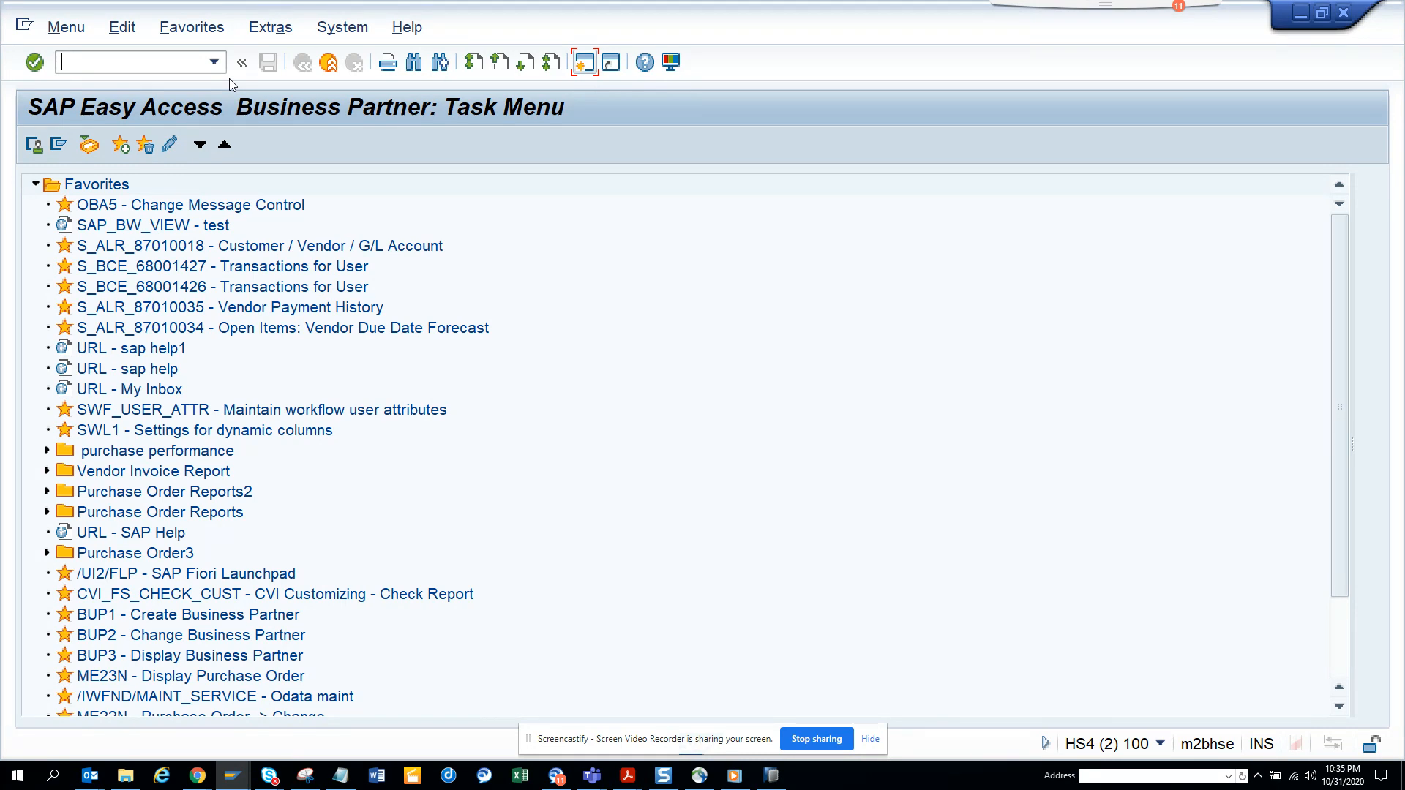
Start the SPRO implementation guide toward Materials Management > Purchasing
{"action": "left_click", "coordinate": [214, 61]}
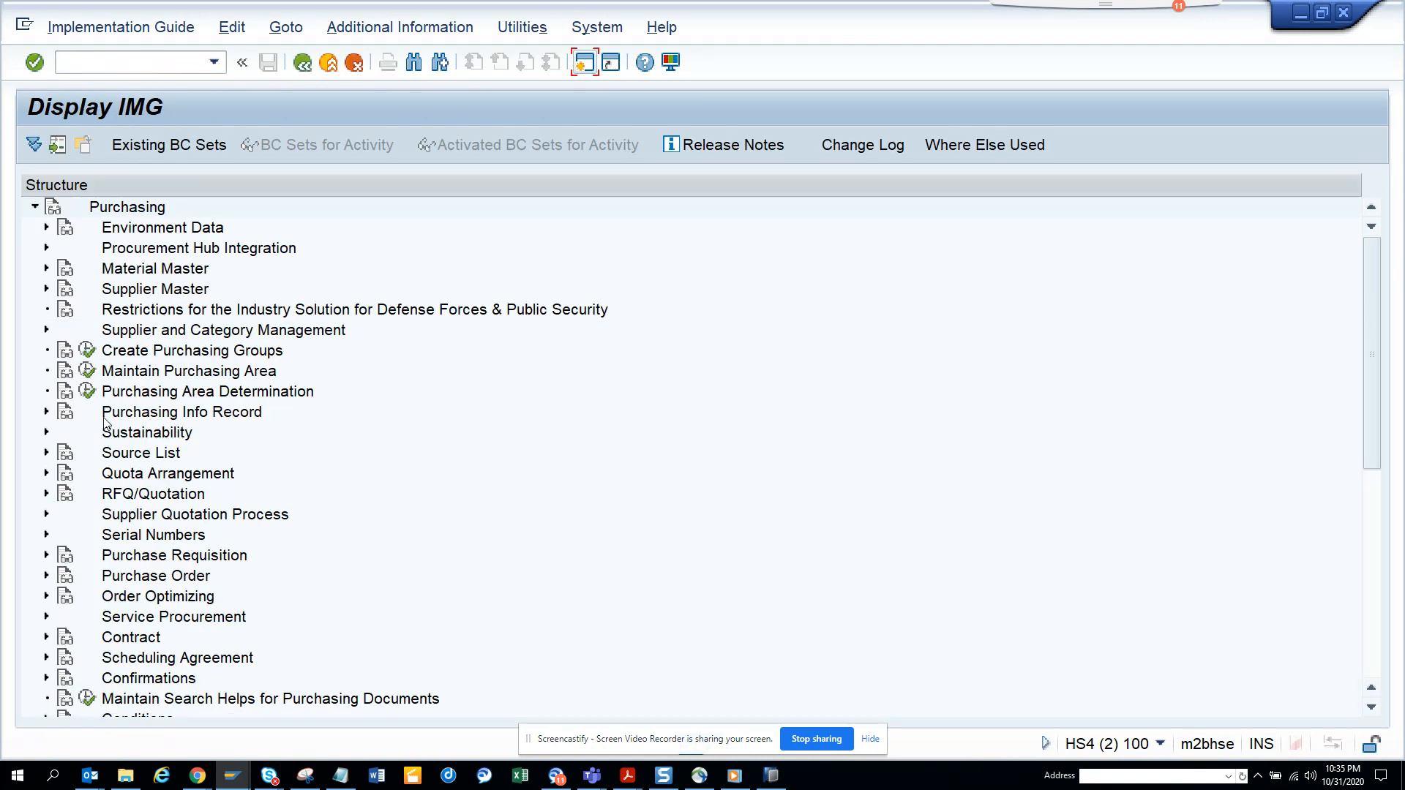
{"action": "mouse_move", "coordinate": [104, 444]}
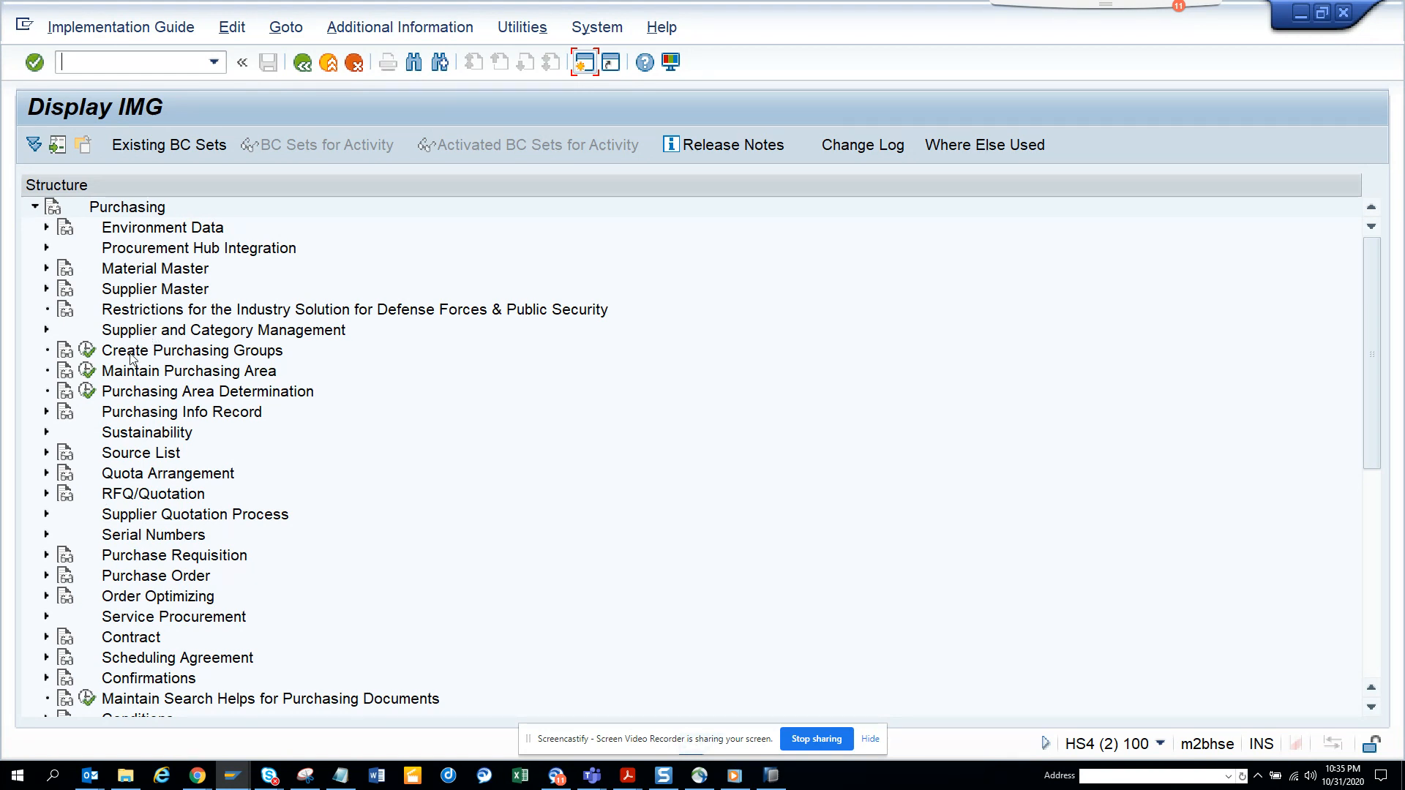
Reach Define Terms of Payment under Supplier Master and begin a blank New Entries form
{"action": "left_click", "coordinate": [47, 288]}
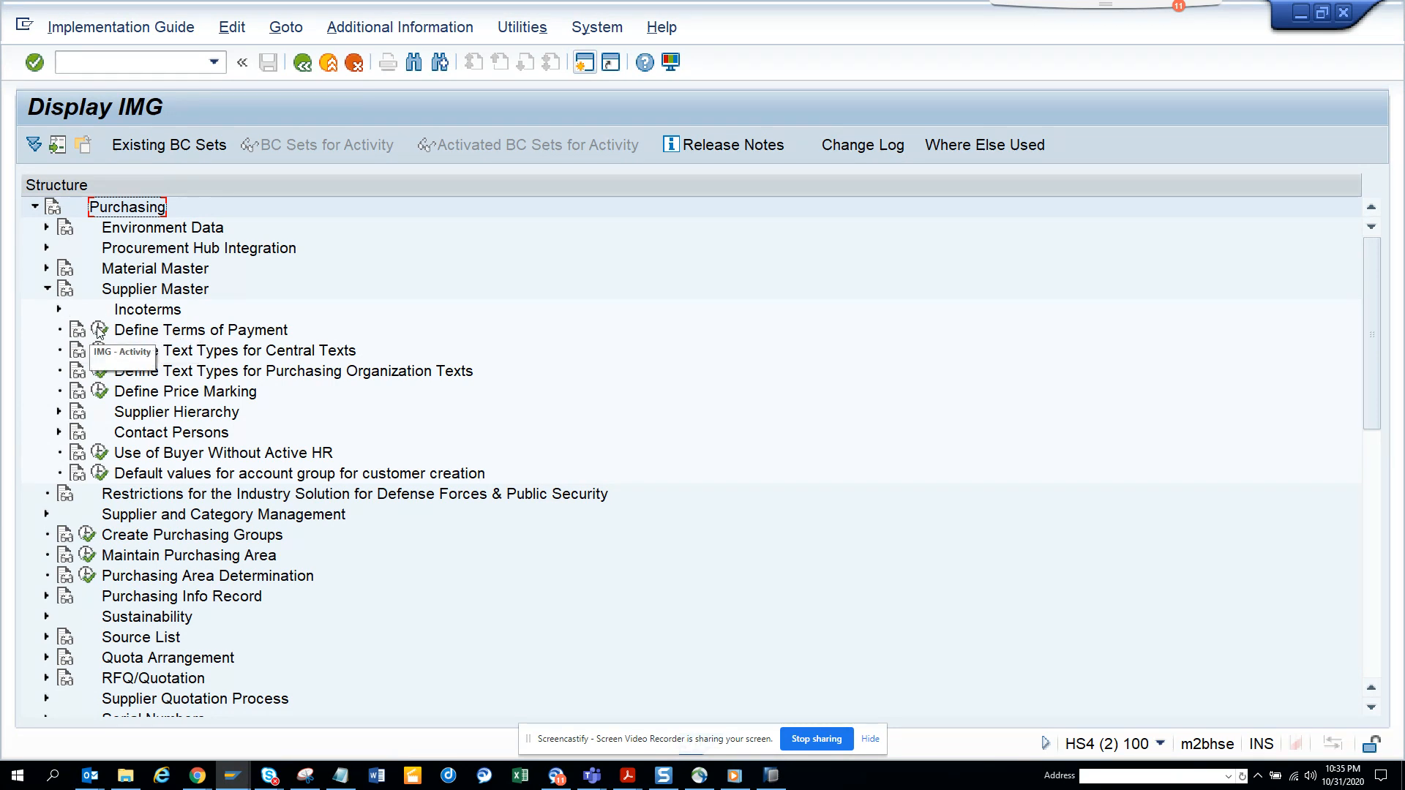
{"action": "double_click", "coordinate": [200, 329]}
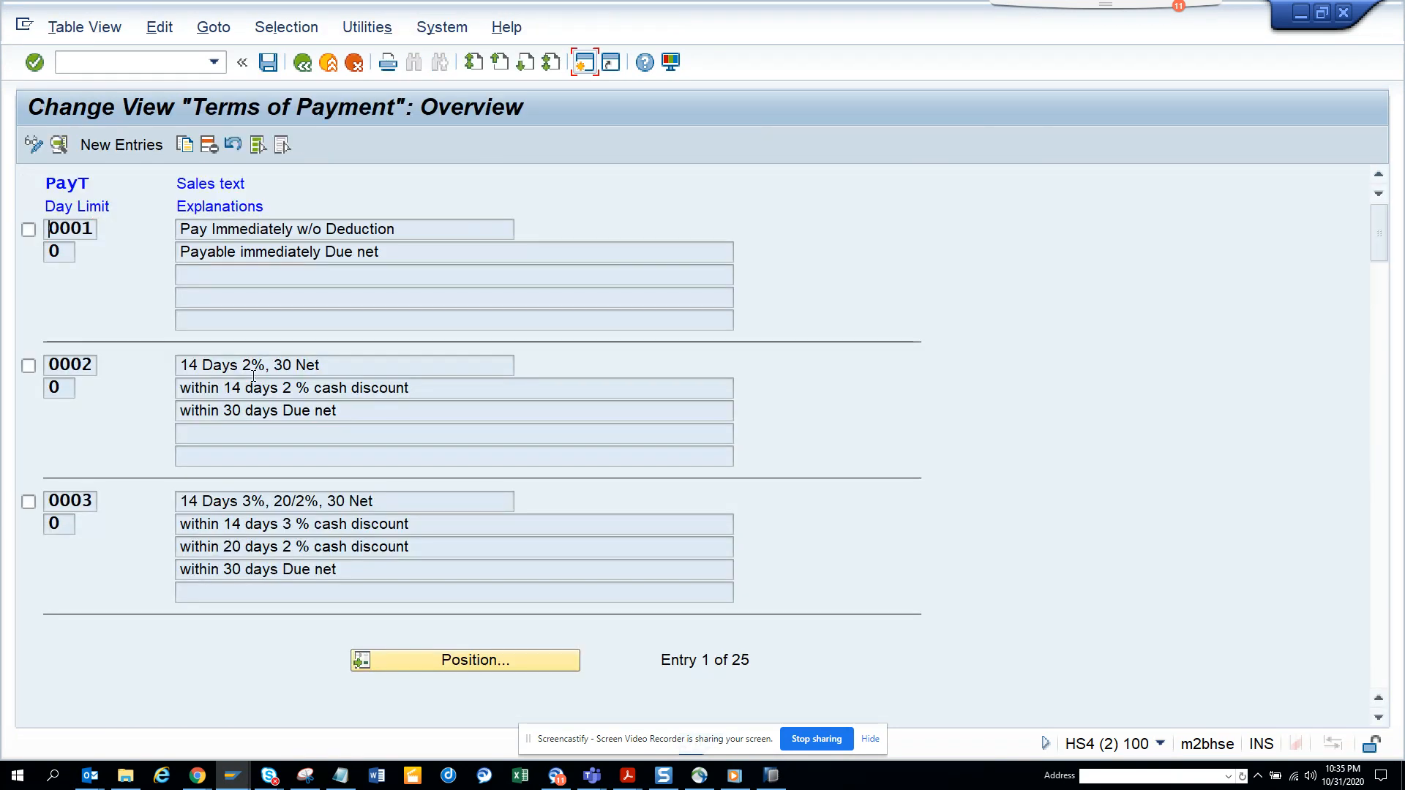
{"action": "left_click", "coordinate": [266, 364]}
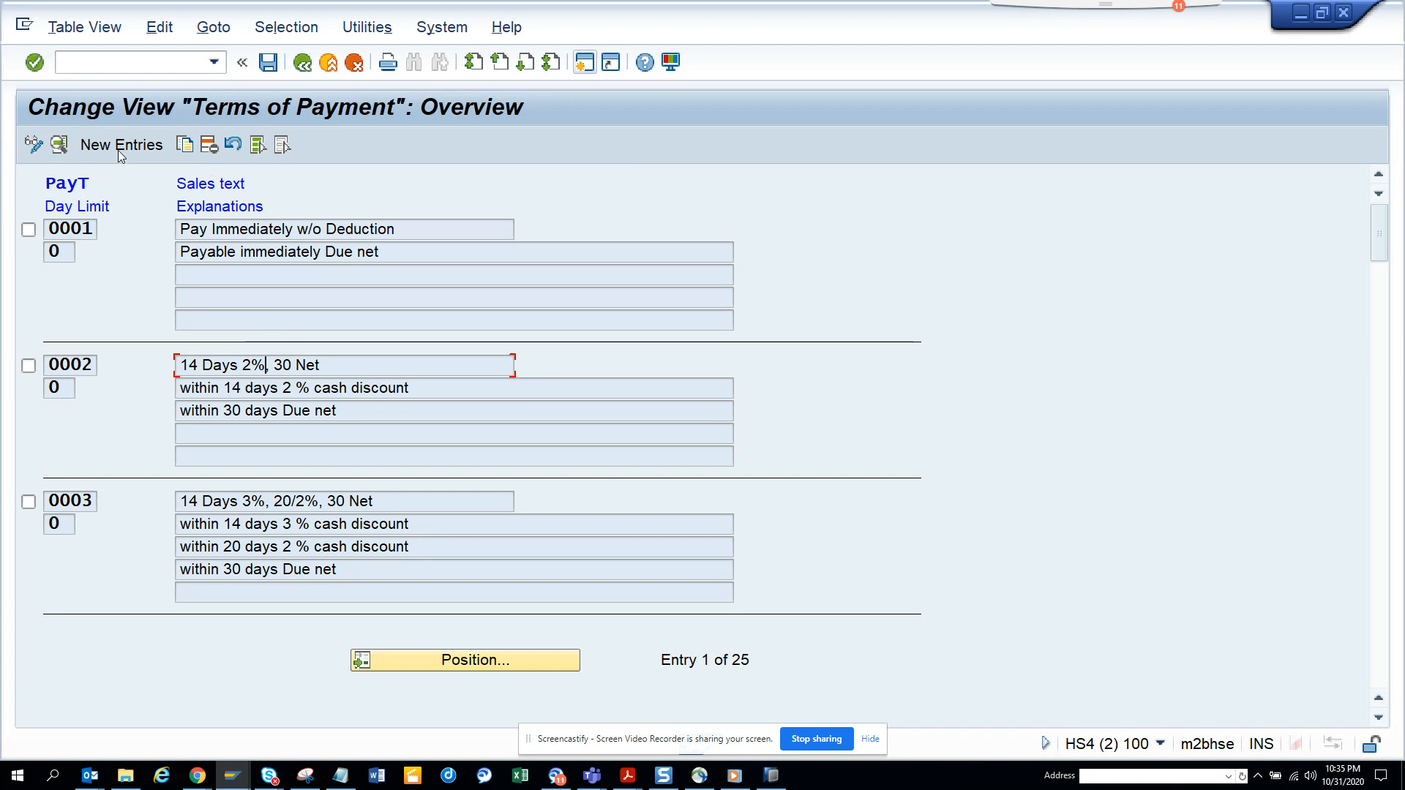
{"action": "left_click", "coordinate": [121, 145]}
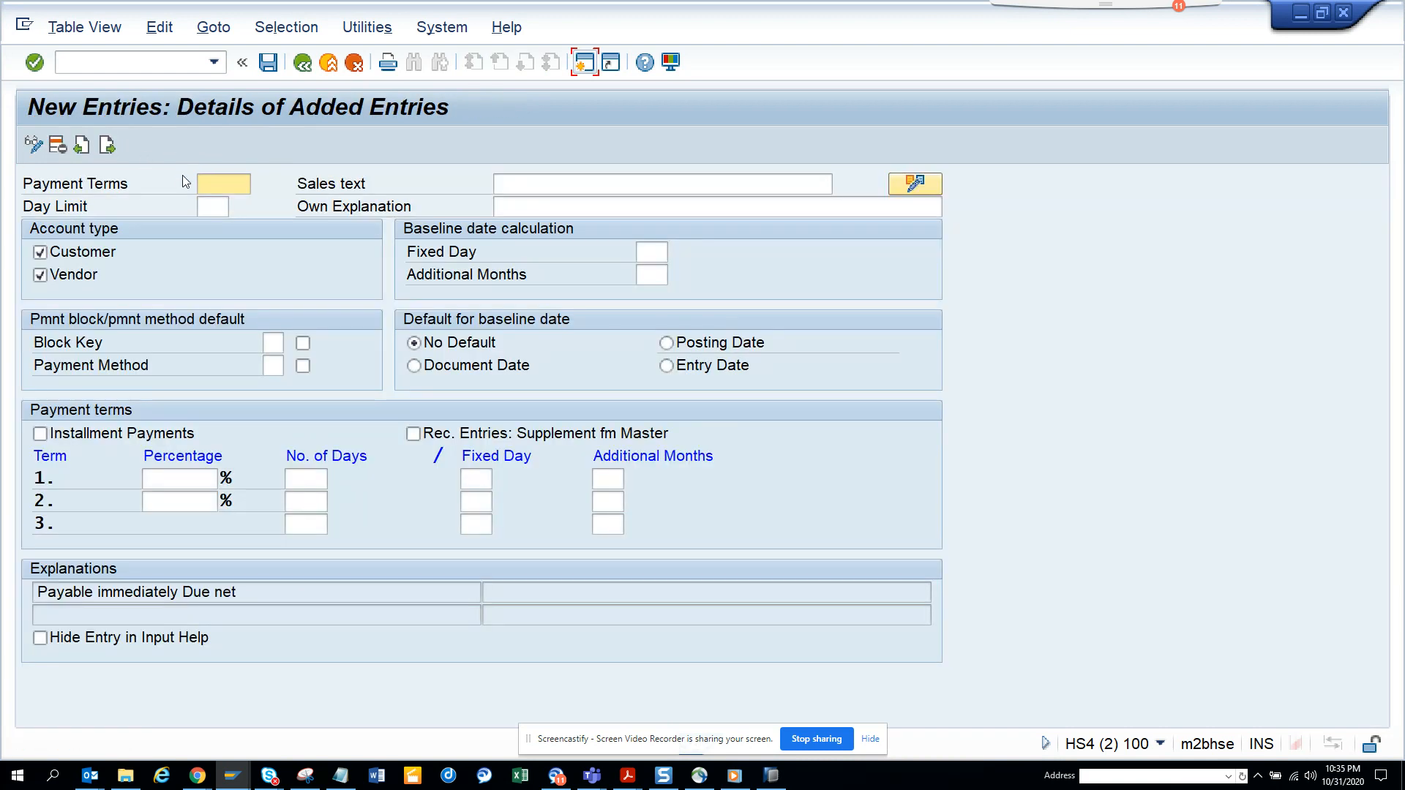
Enter key ZN05 and the sales text '5% Discount on 5 days'
{"action": "type", "text": "Z"}
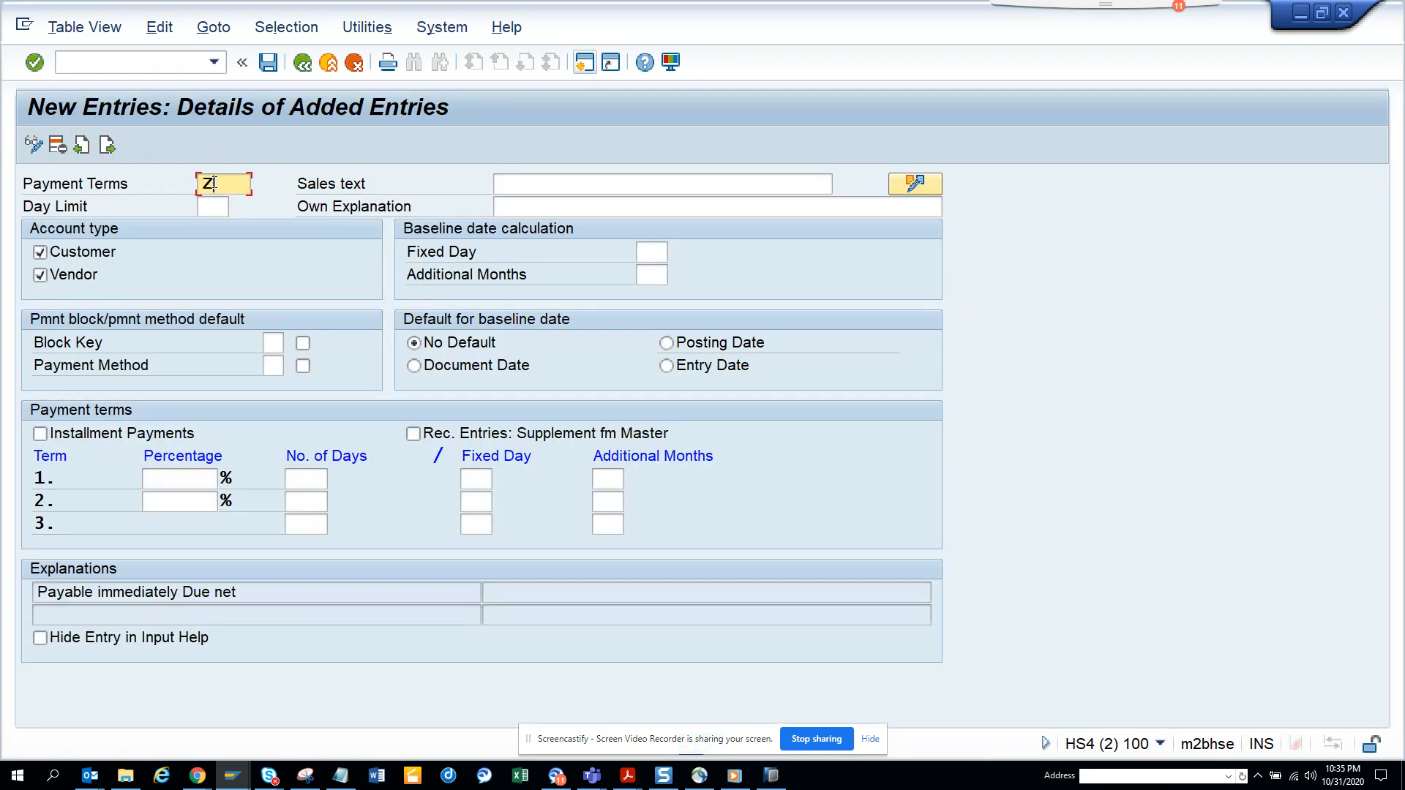
{"action": "type", "text": "N05"}
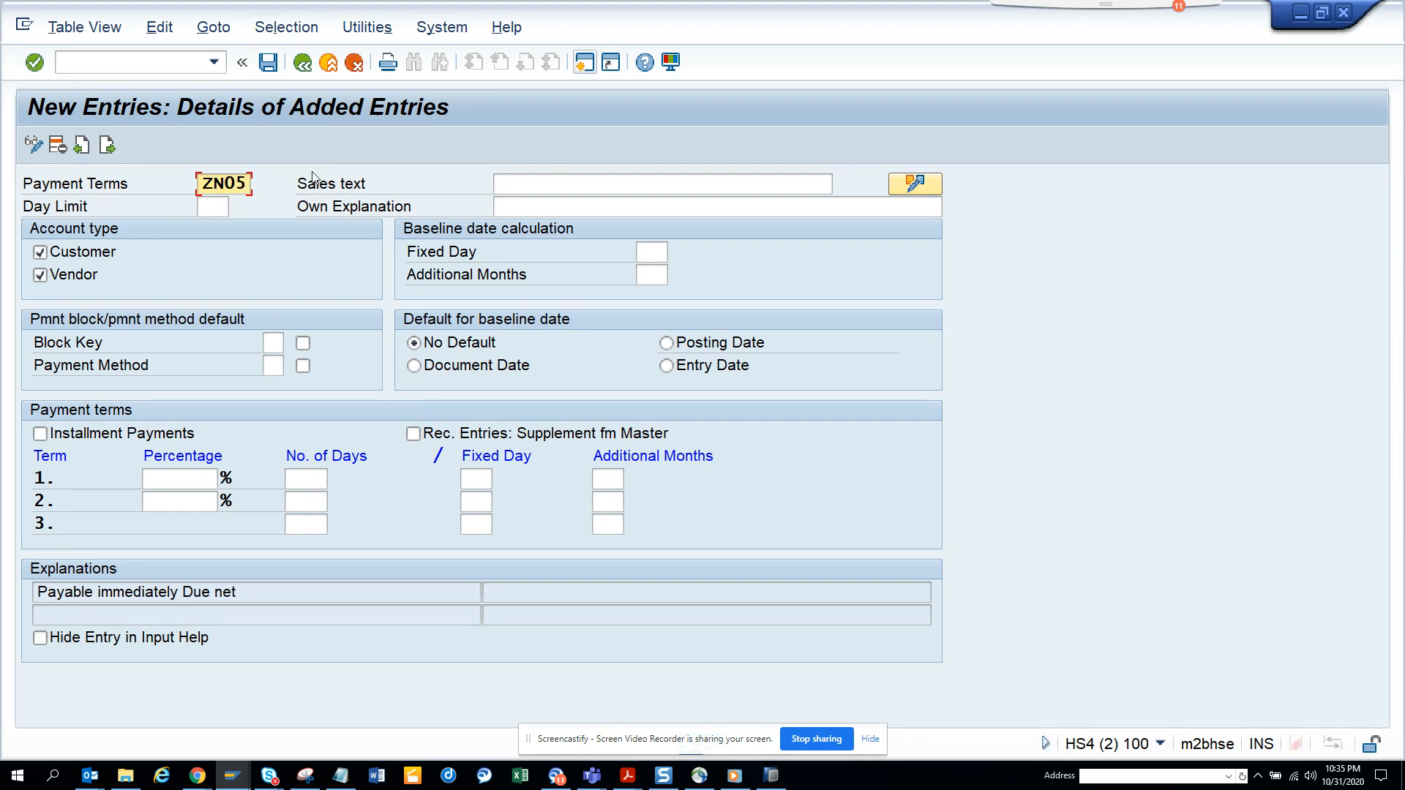
{"action": "left_click", "coordinate": [662, 184]}
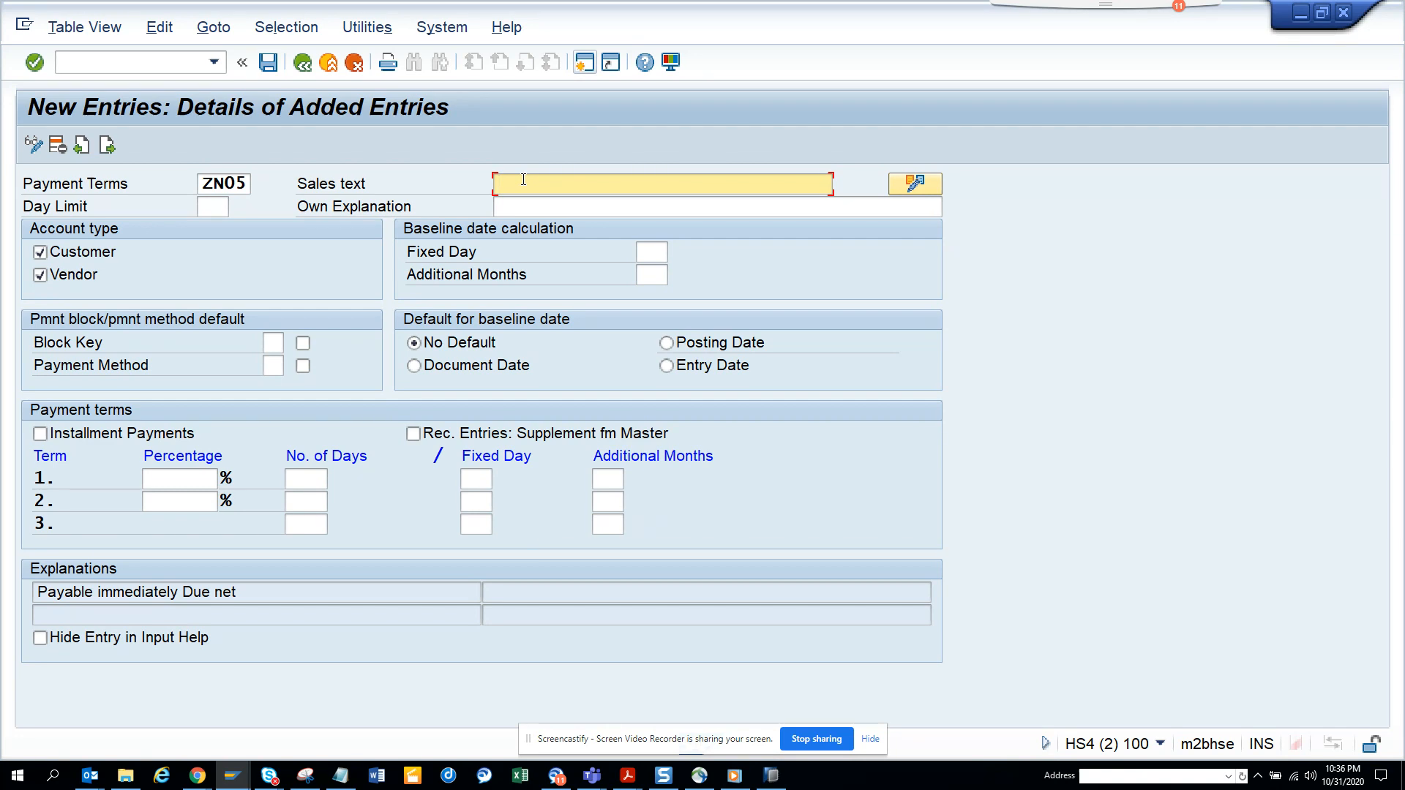
{"action": "type", "text": "5%"}
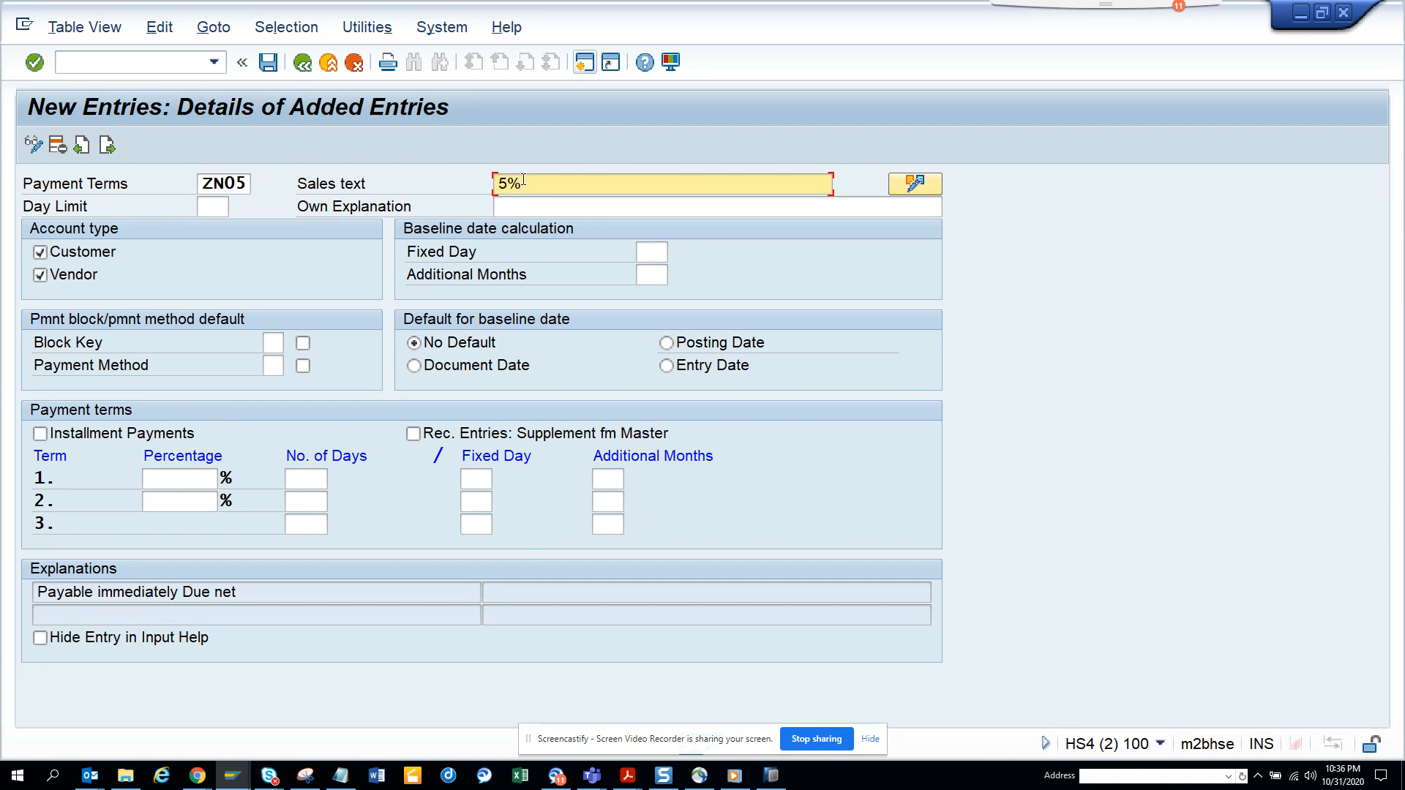
{"action": "type", "text": "Discou"}
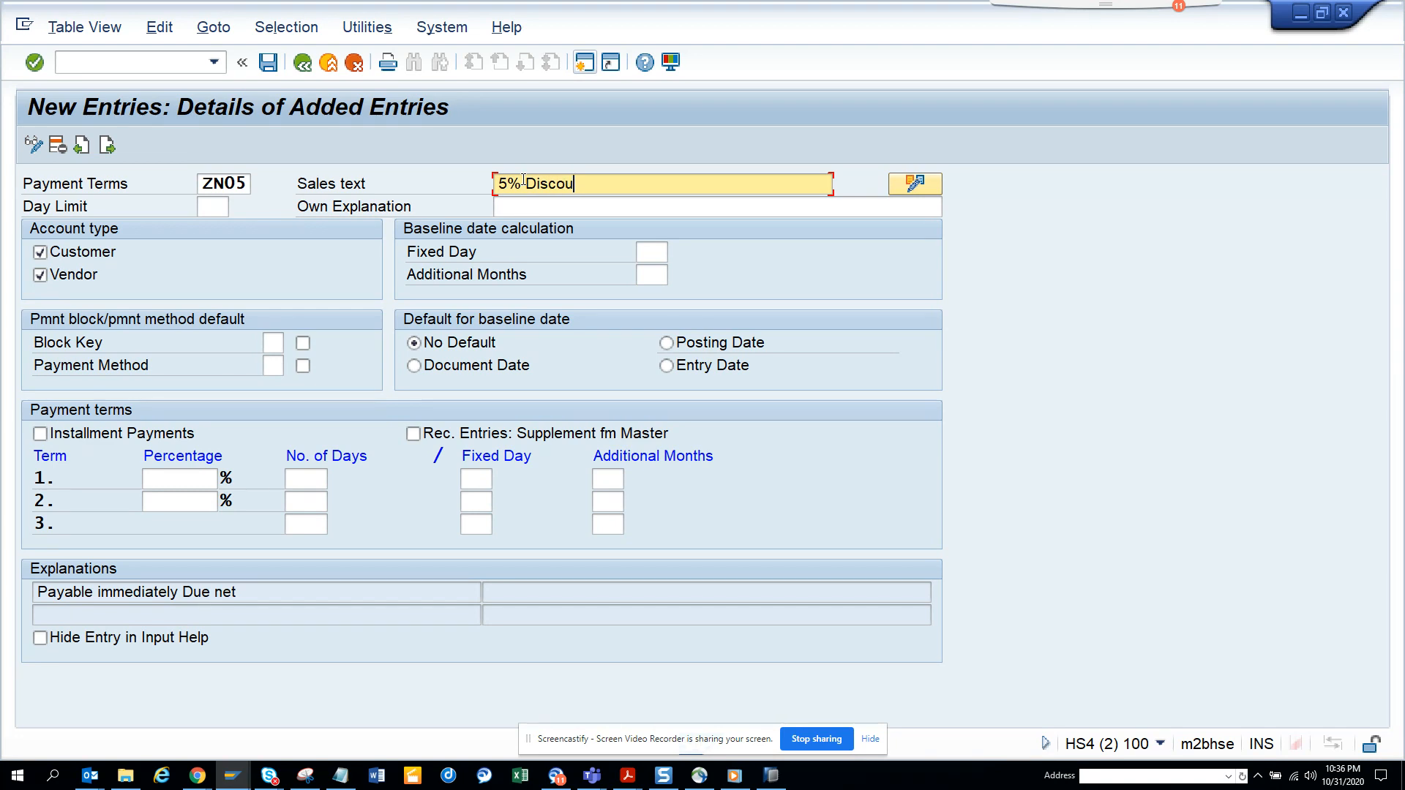
{"action": "type", "text": "nt o"}
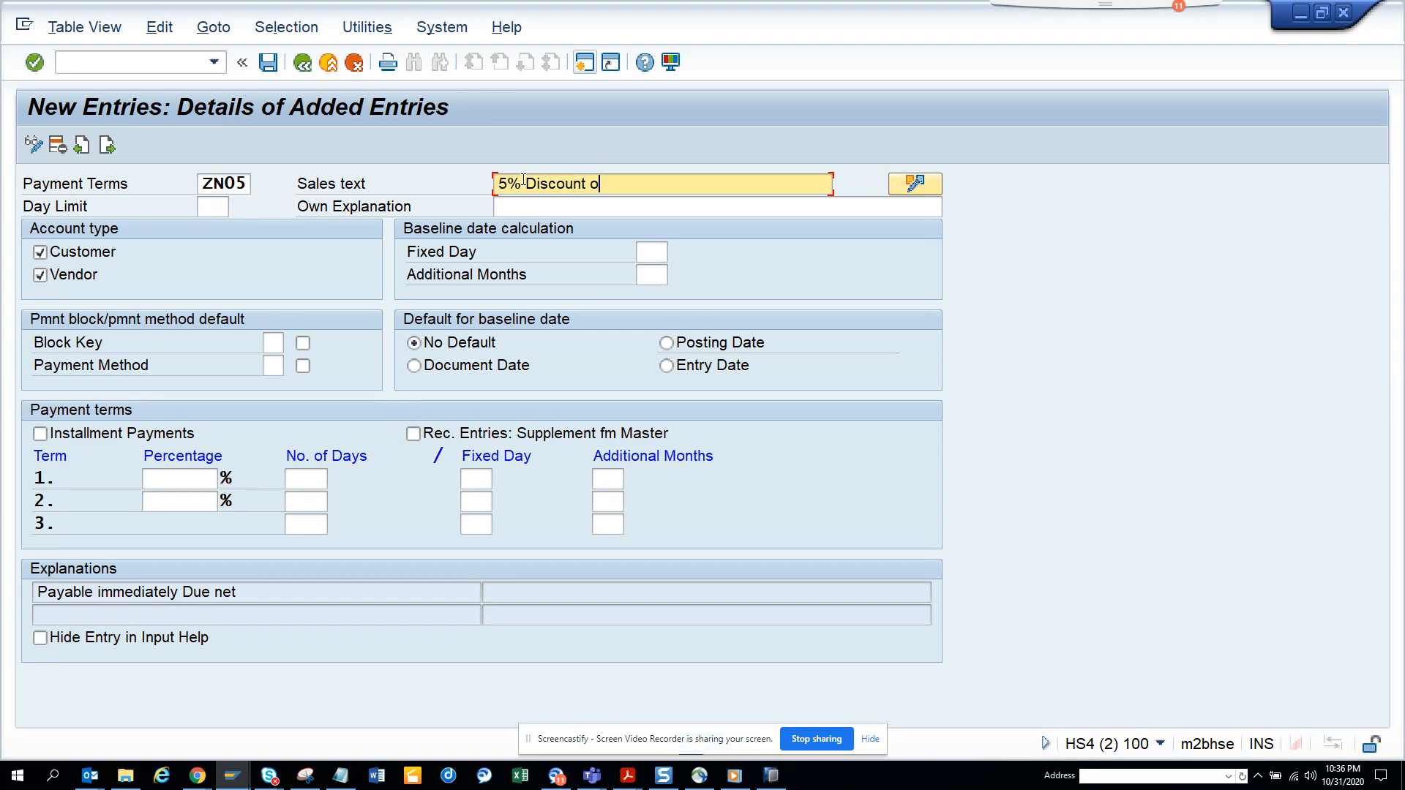
{"action": "type", "text": "n % days"}
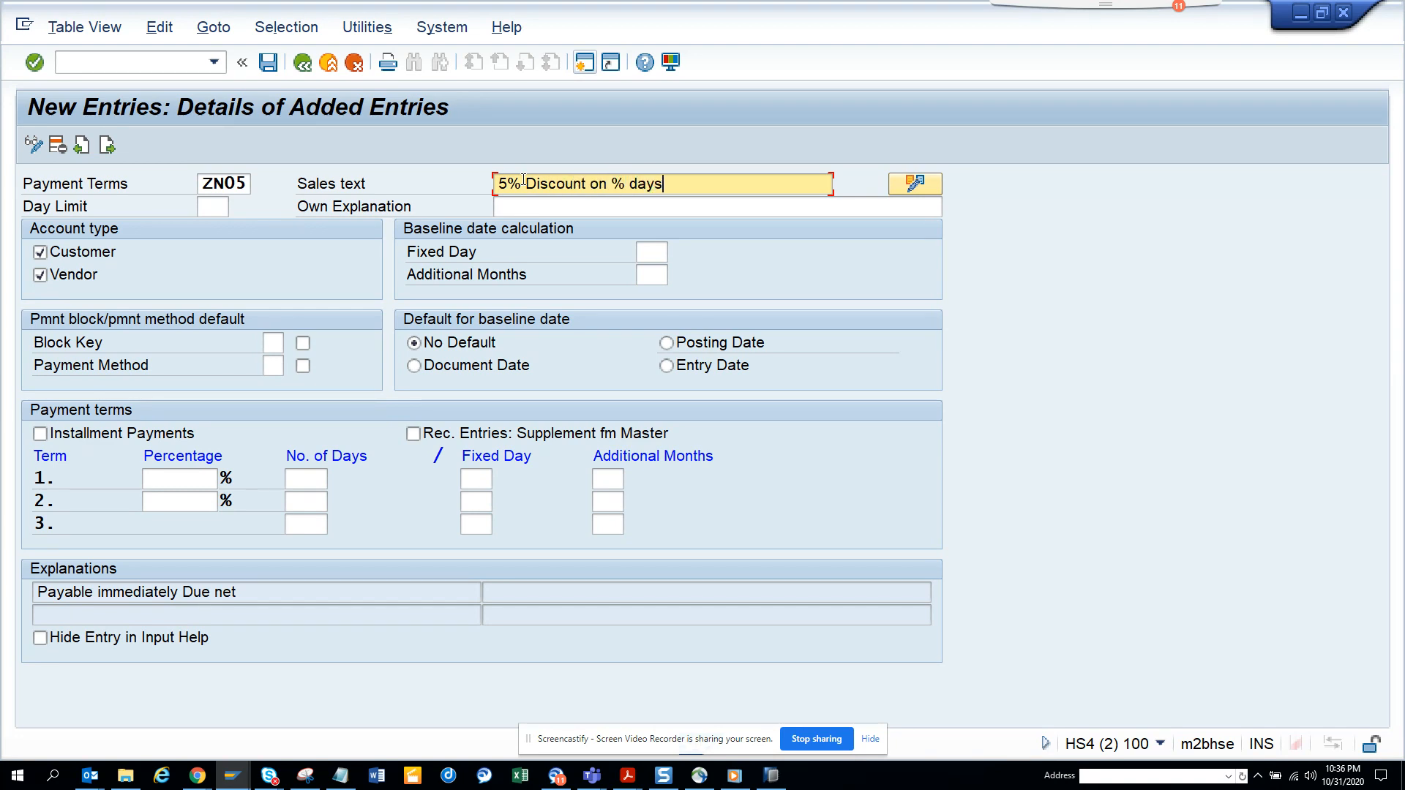
{"action": "key", "text": "BackSpace"}
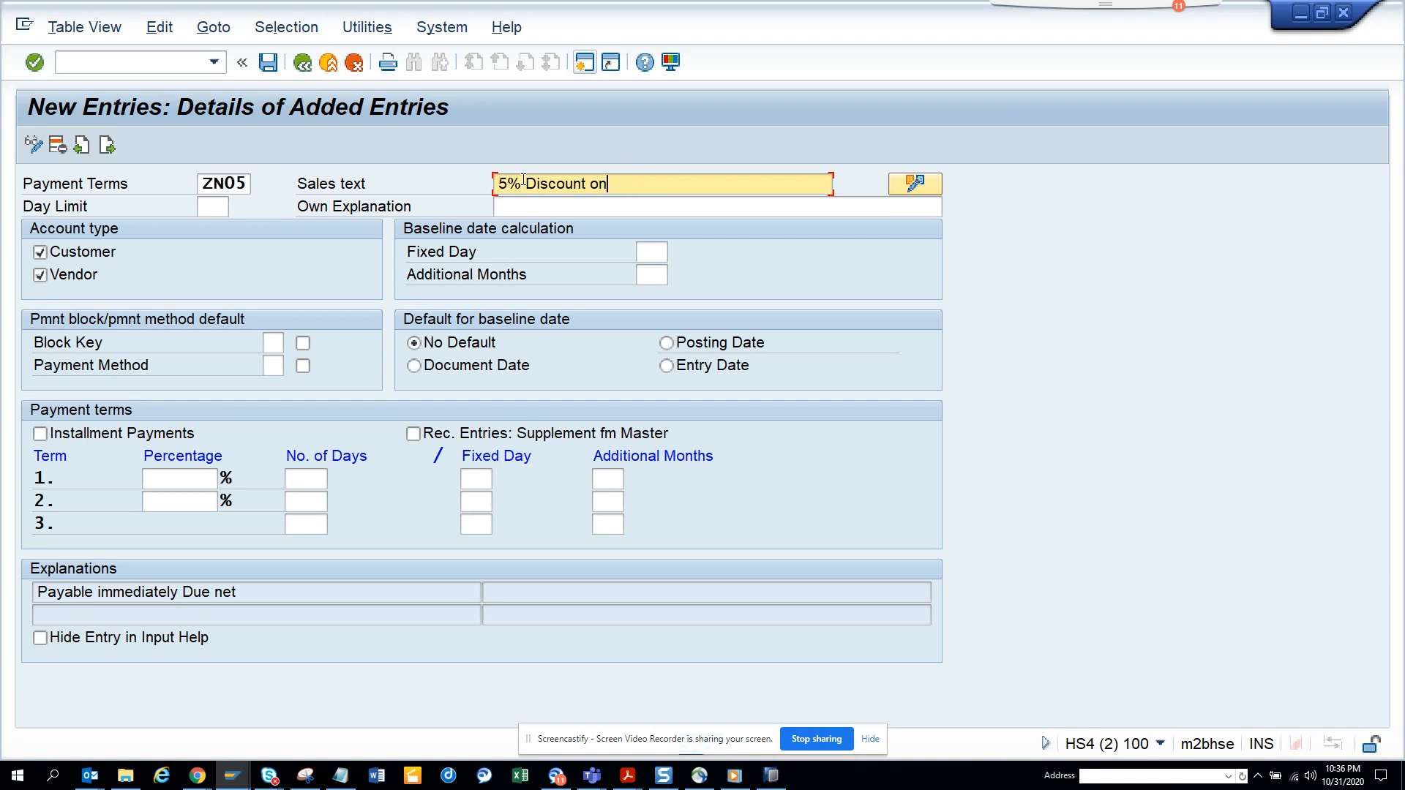
{"action": "type", "text": "5 d"}
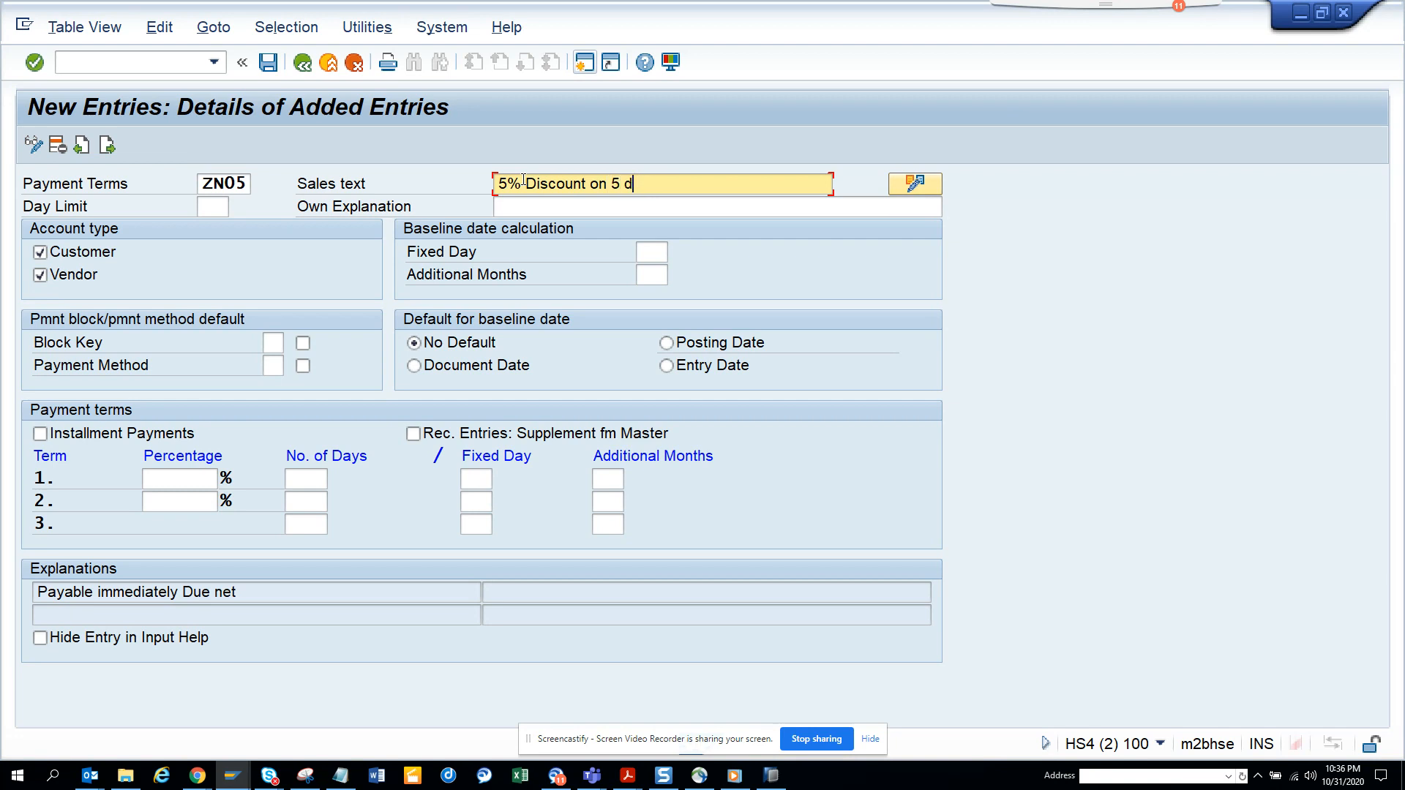
{"action": "type", "text": "ays"}
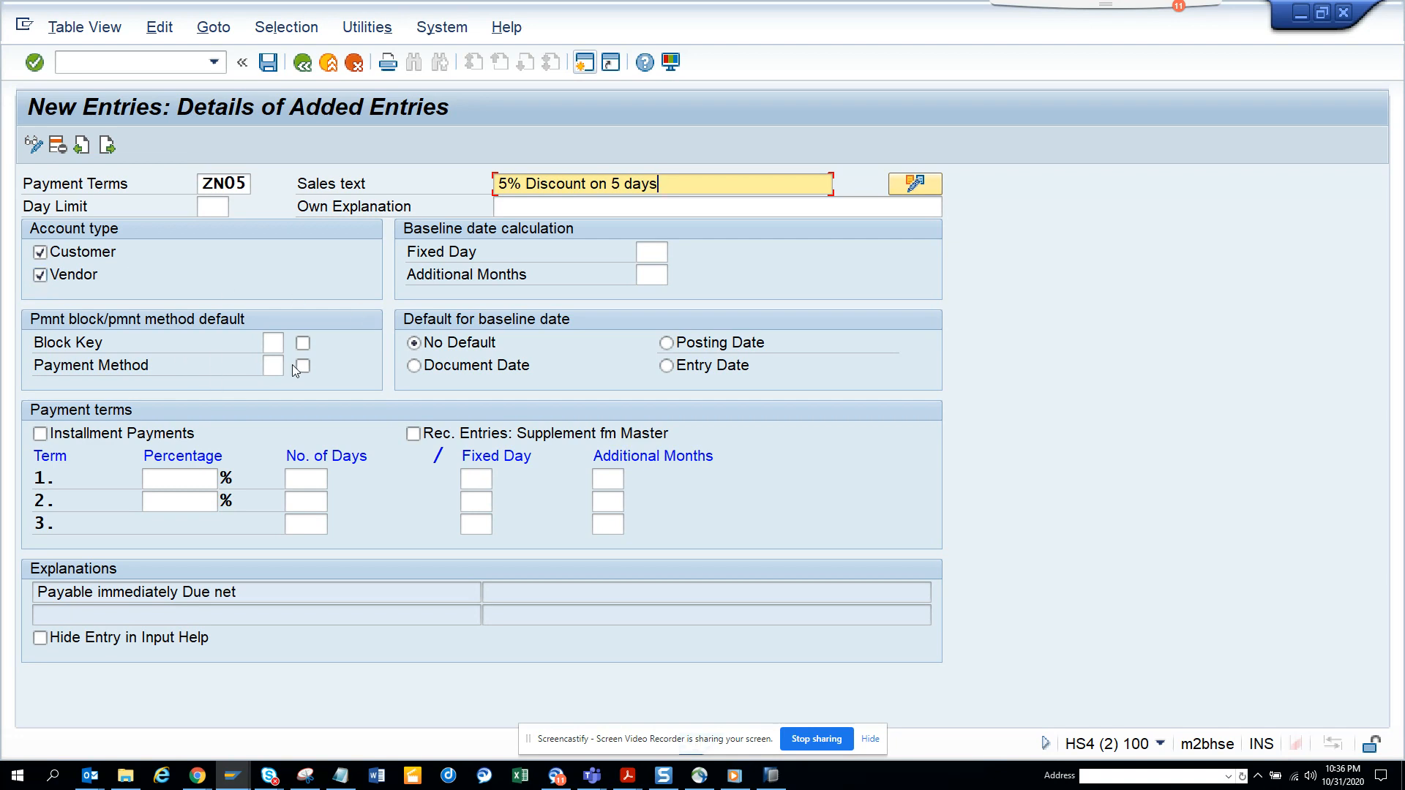
Default to document date, term 1 at 5% within 5 days and term 2 net at 30 days
{"action": "left_click", "coordinate": [272, 365]}
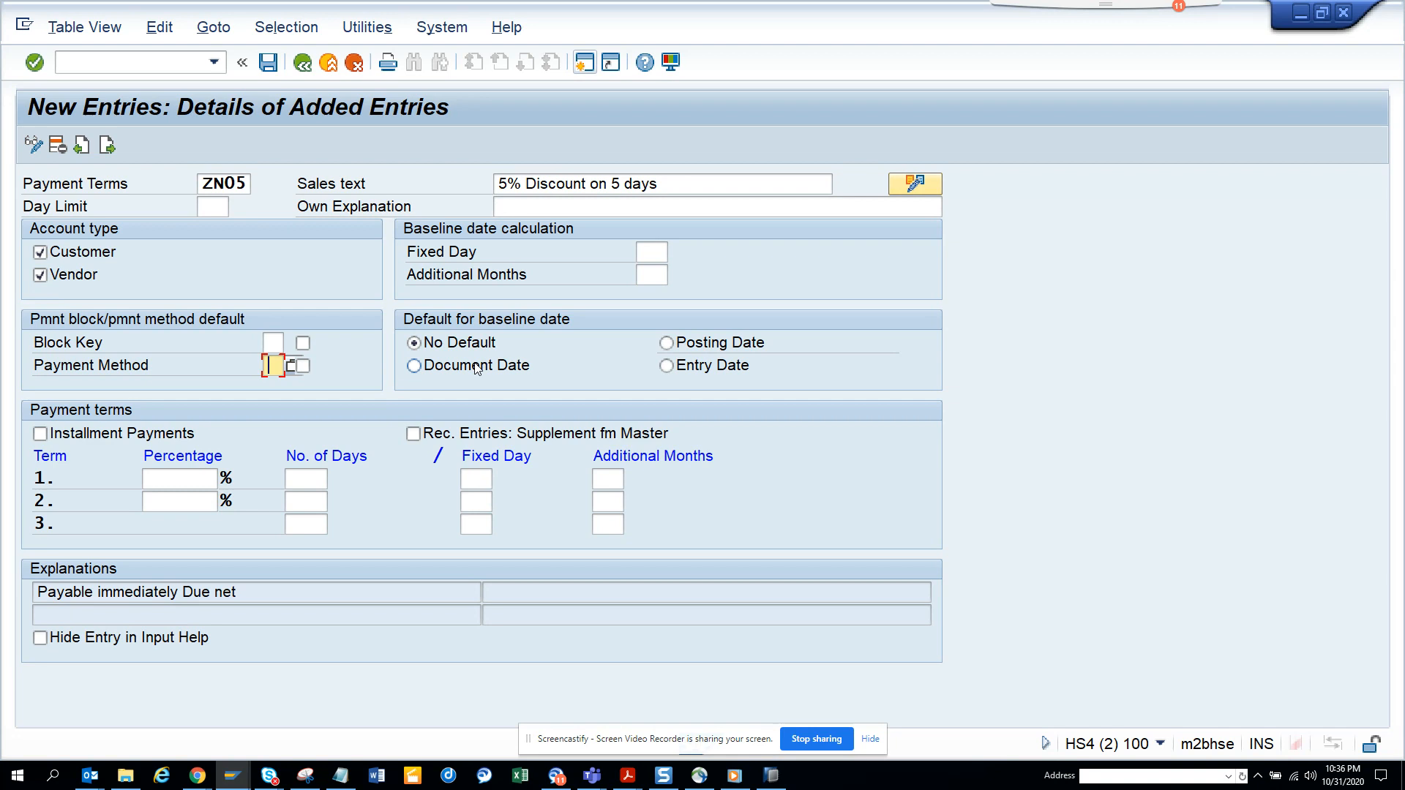
{"action": "left_click", "coordinate": [414, 366]}
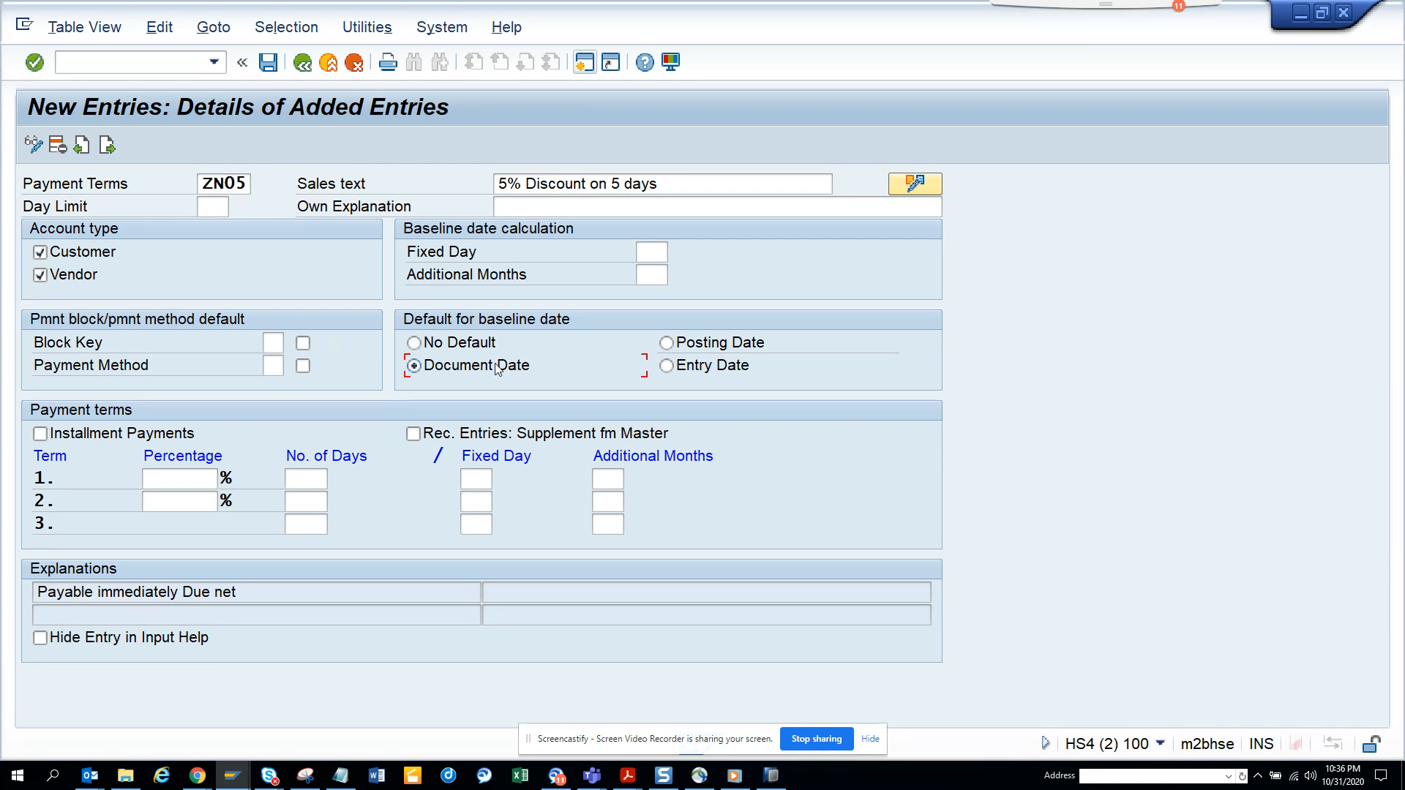
{"action": "left_click", "coordinate": [179, 479]}
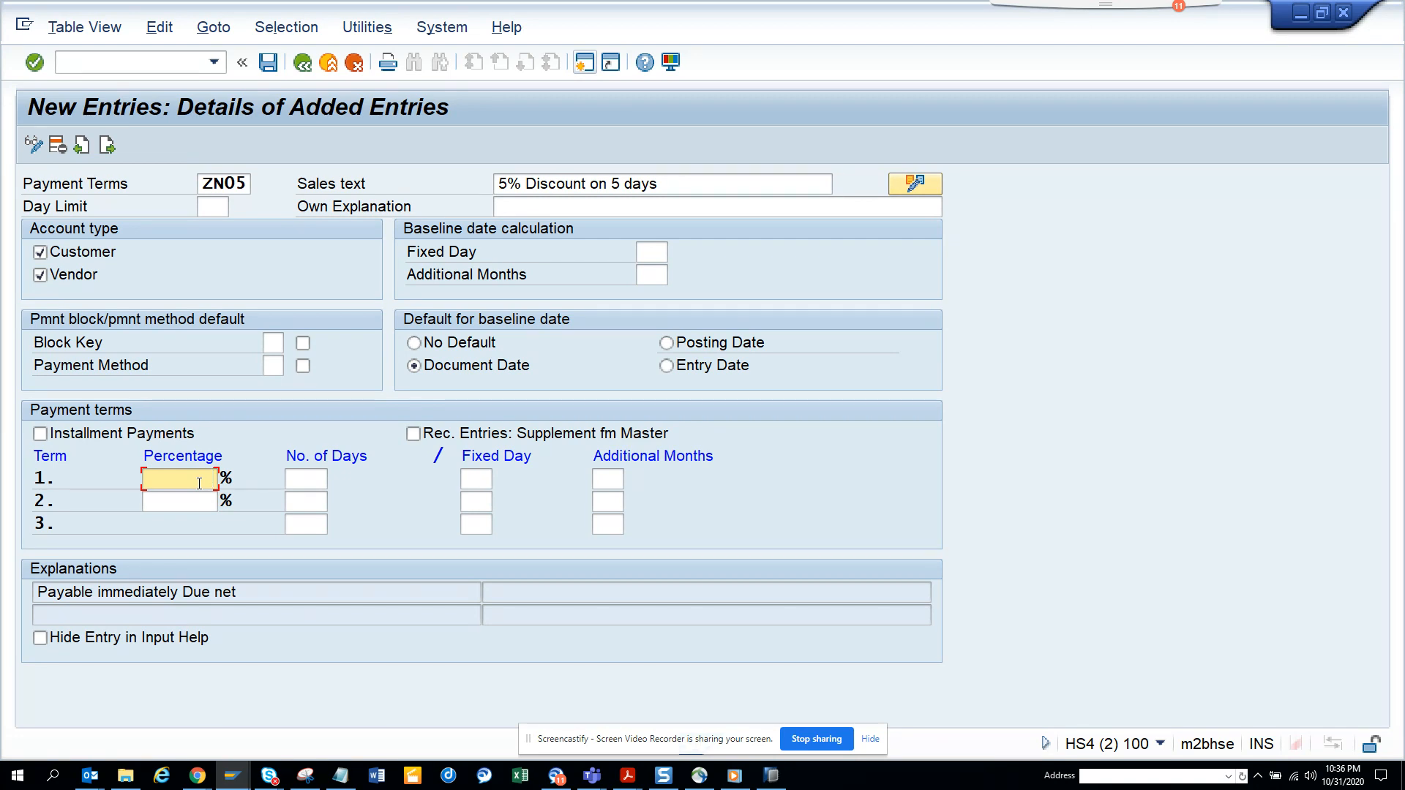
{"action": "type", "text": "5"}
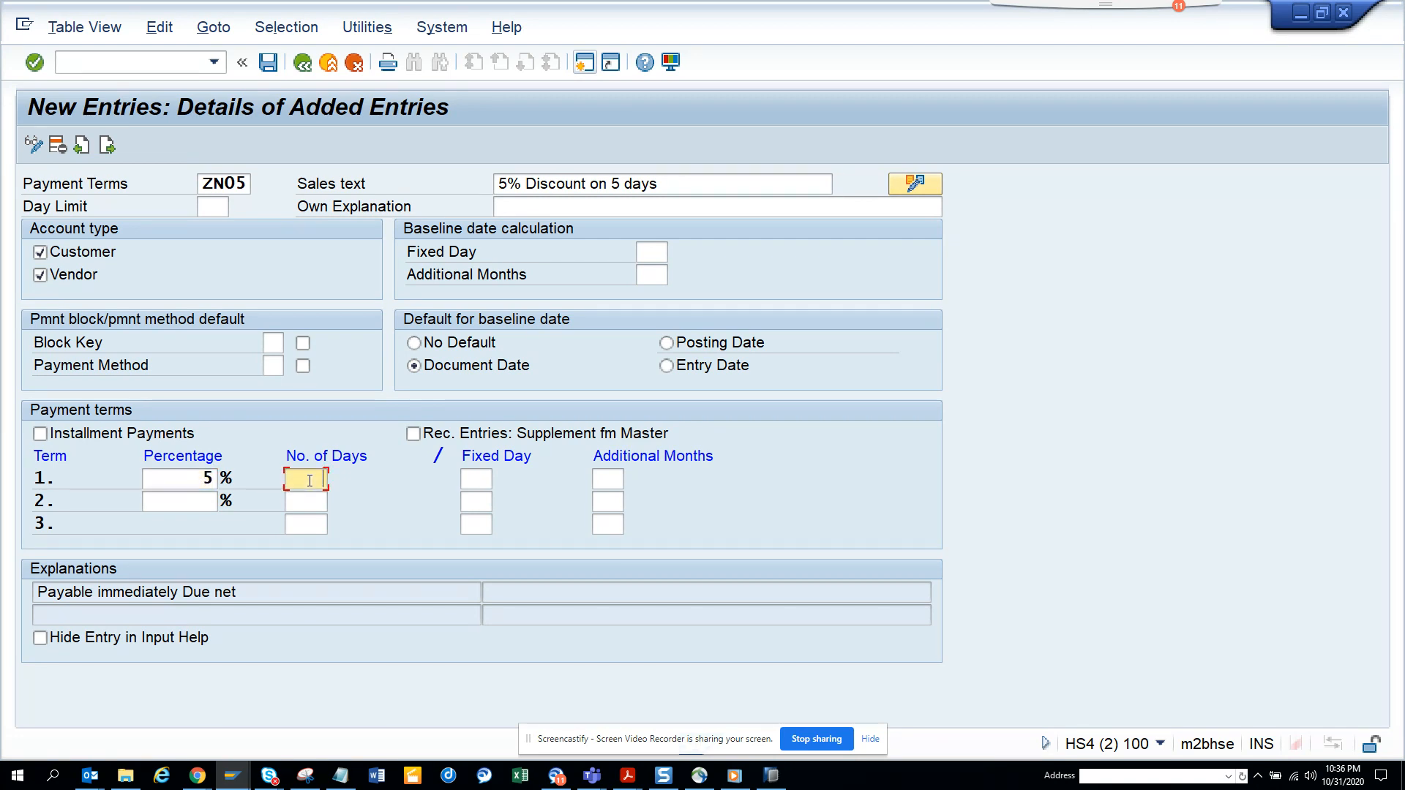
{"action": "type", "text": "5"}
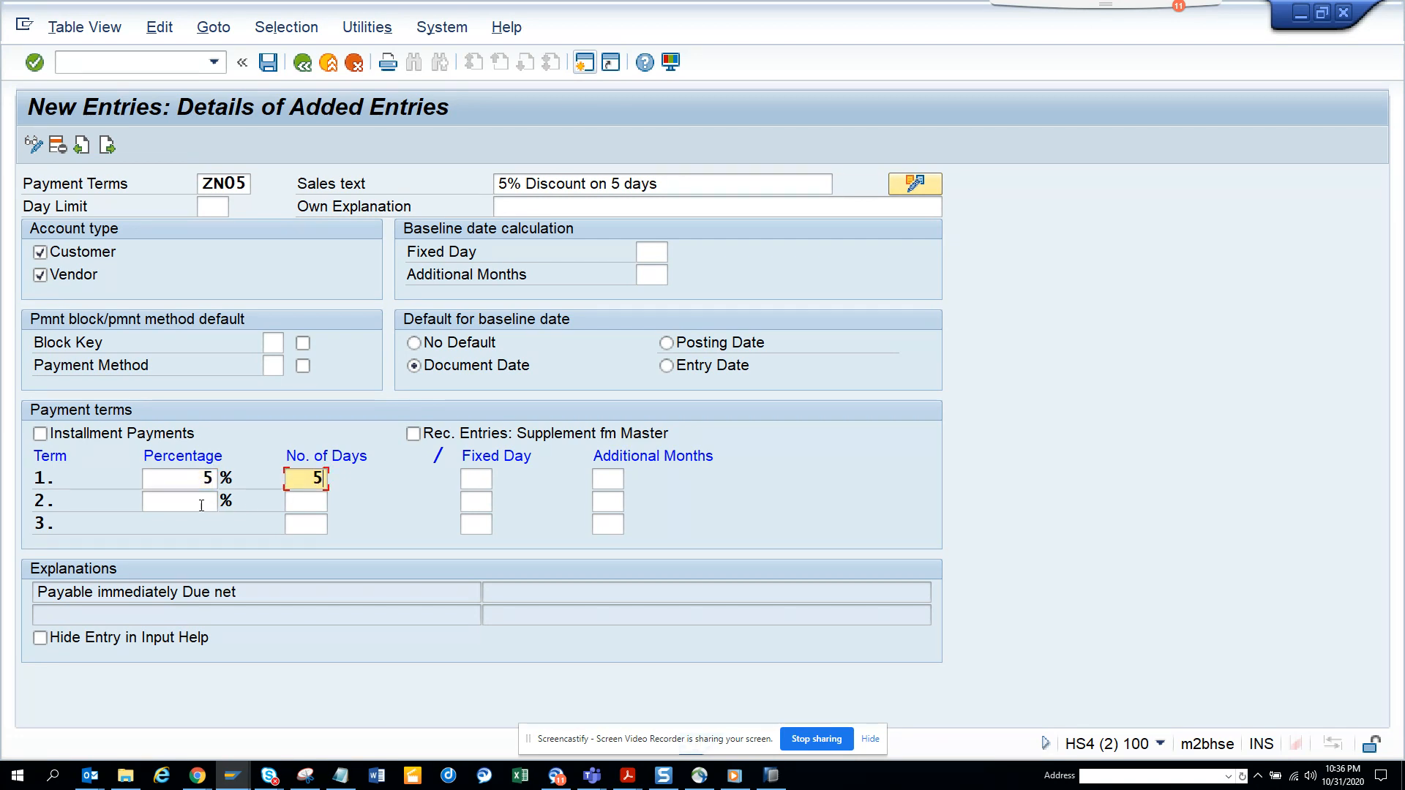
{"action": "left_click", "coordinate": [179, 501]}
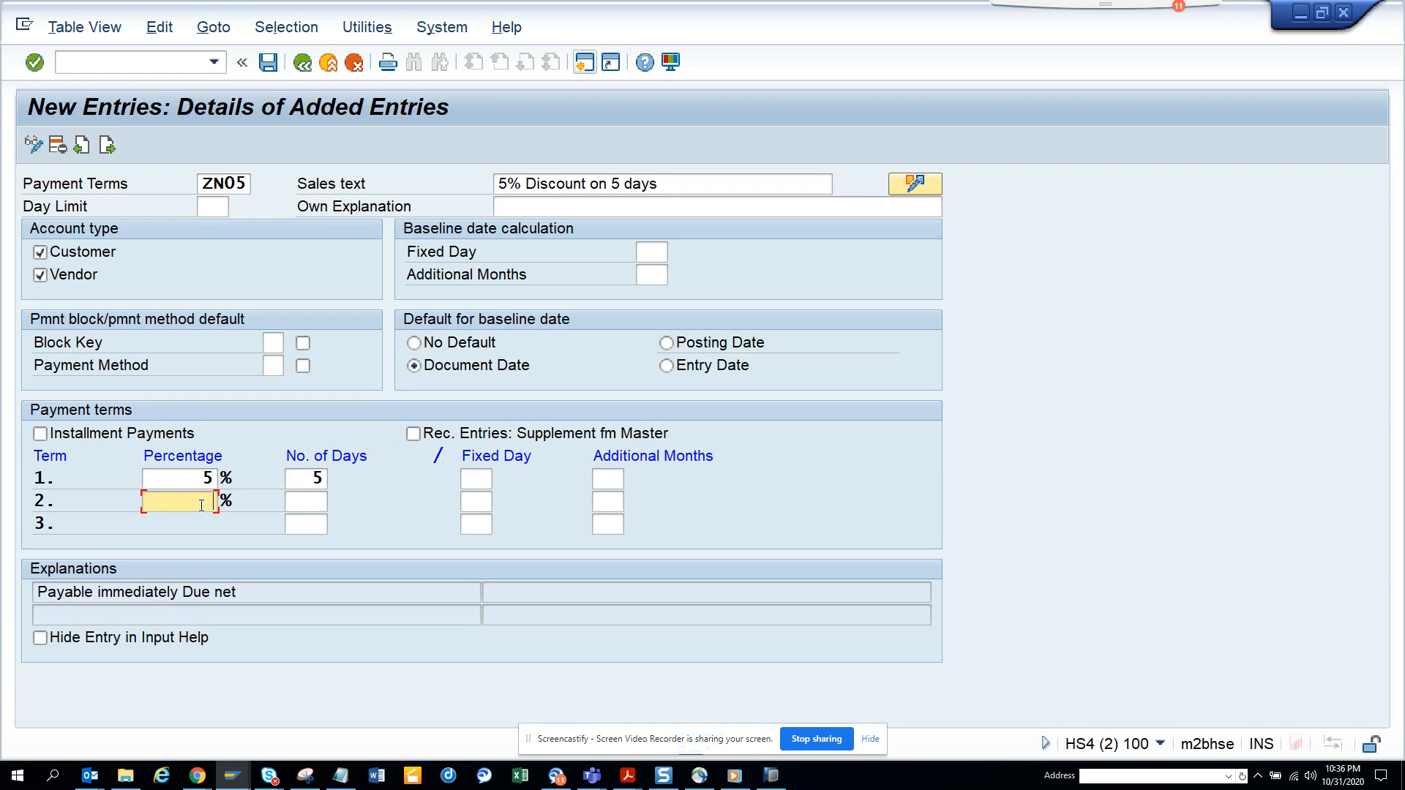
{"action": "type", "text": "0"}
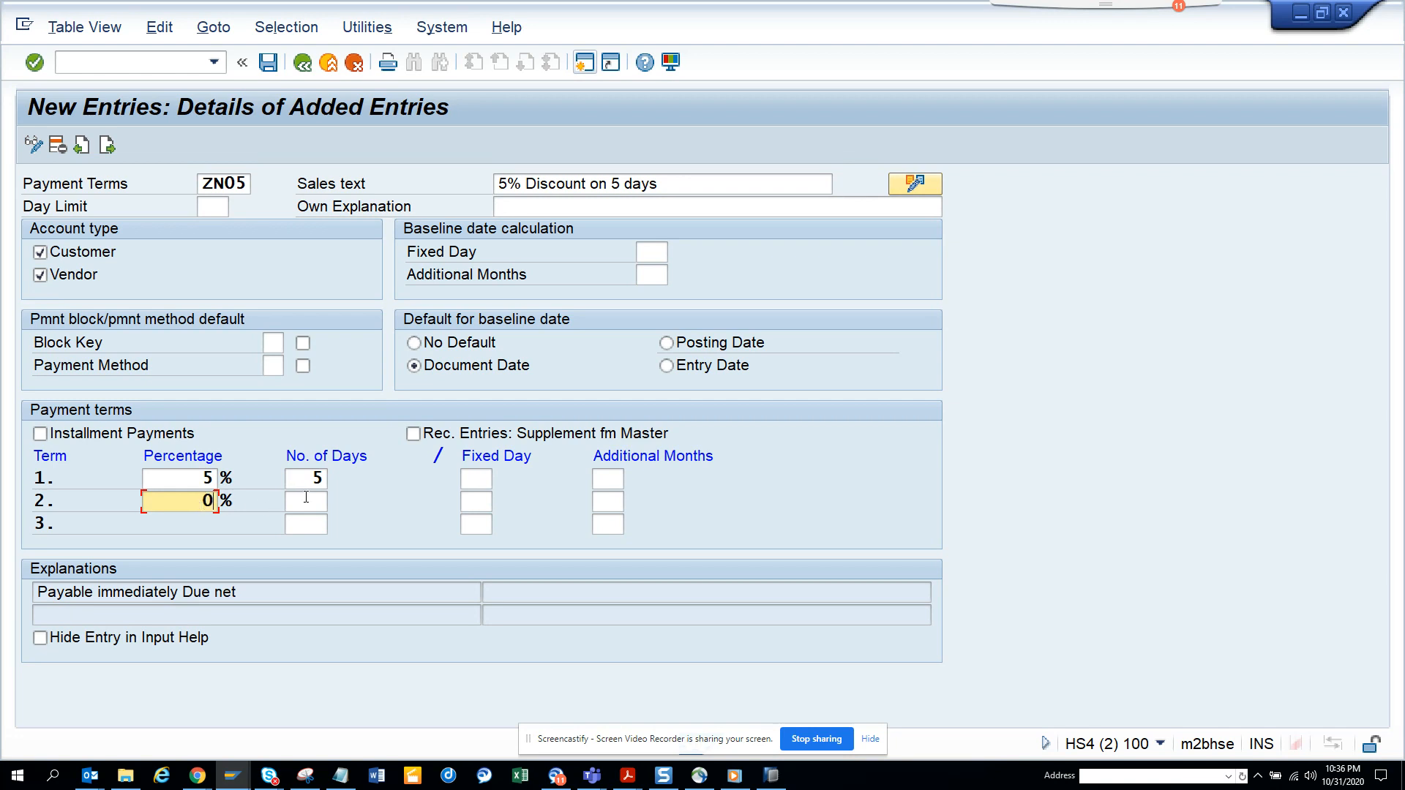
{"action": "type", "text": "3"}
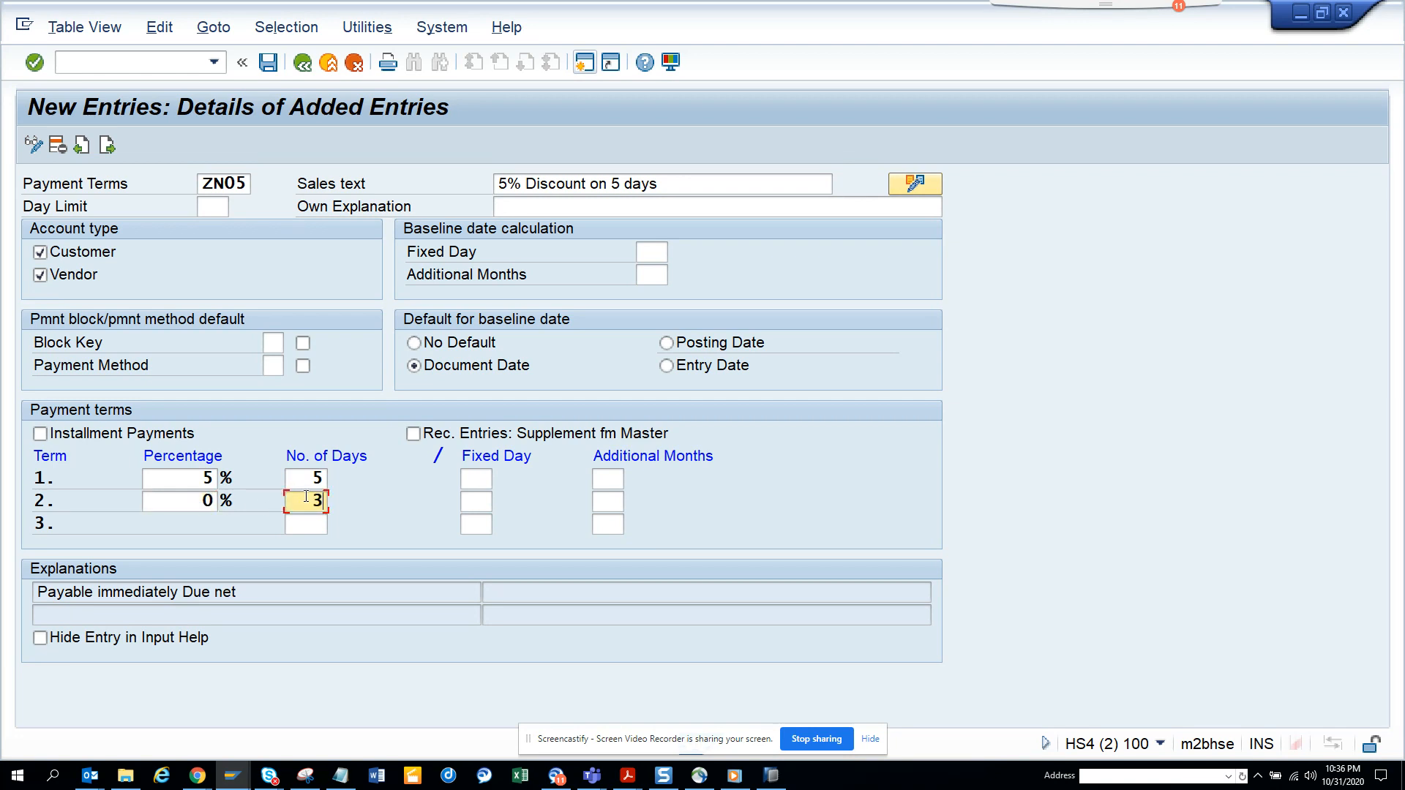
{"action": "type", "text": "0"}
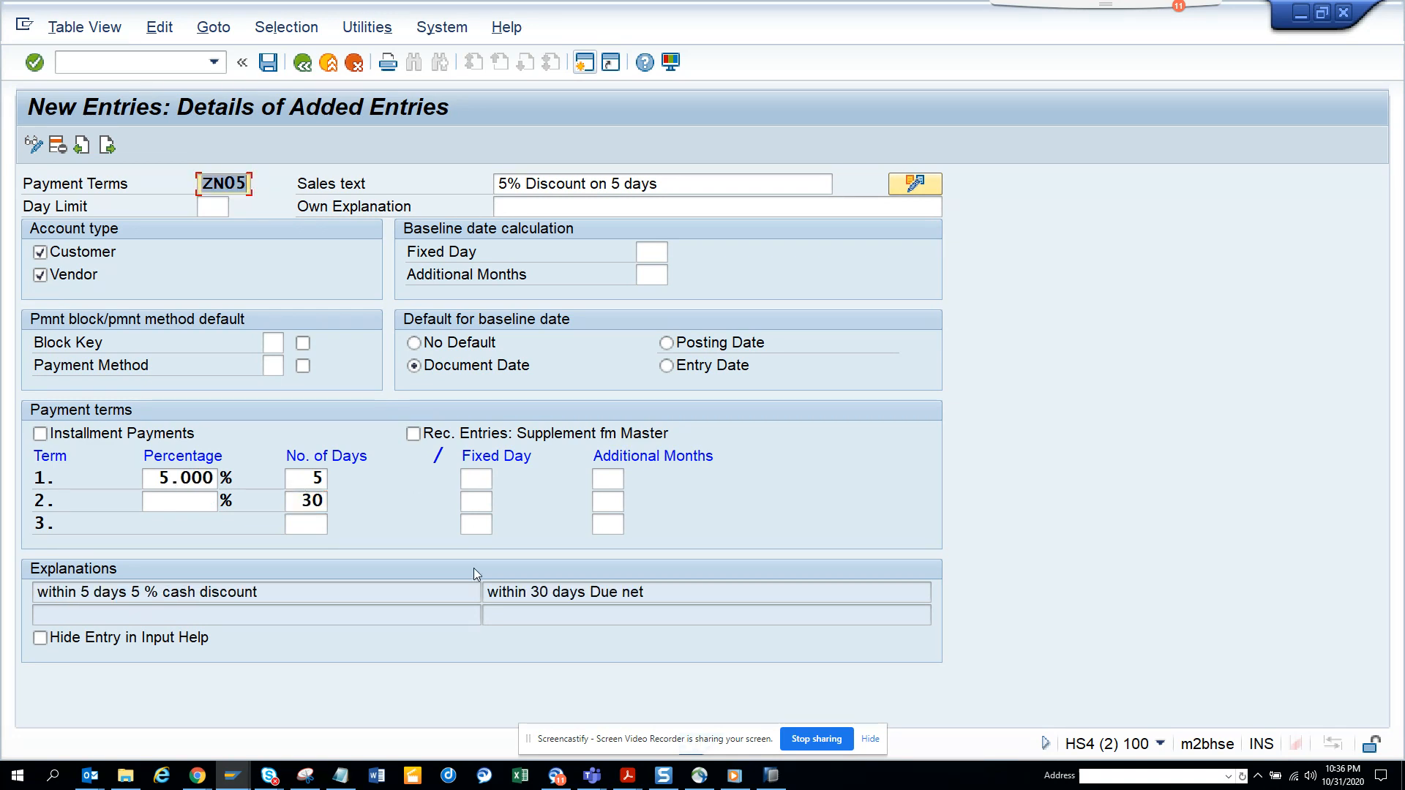
{"action": "left_click", "coordinate": [565, 592]}
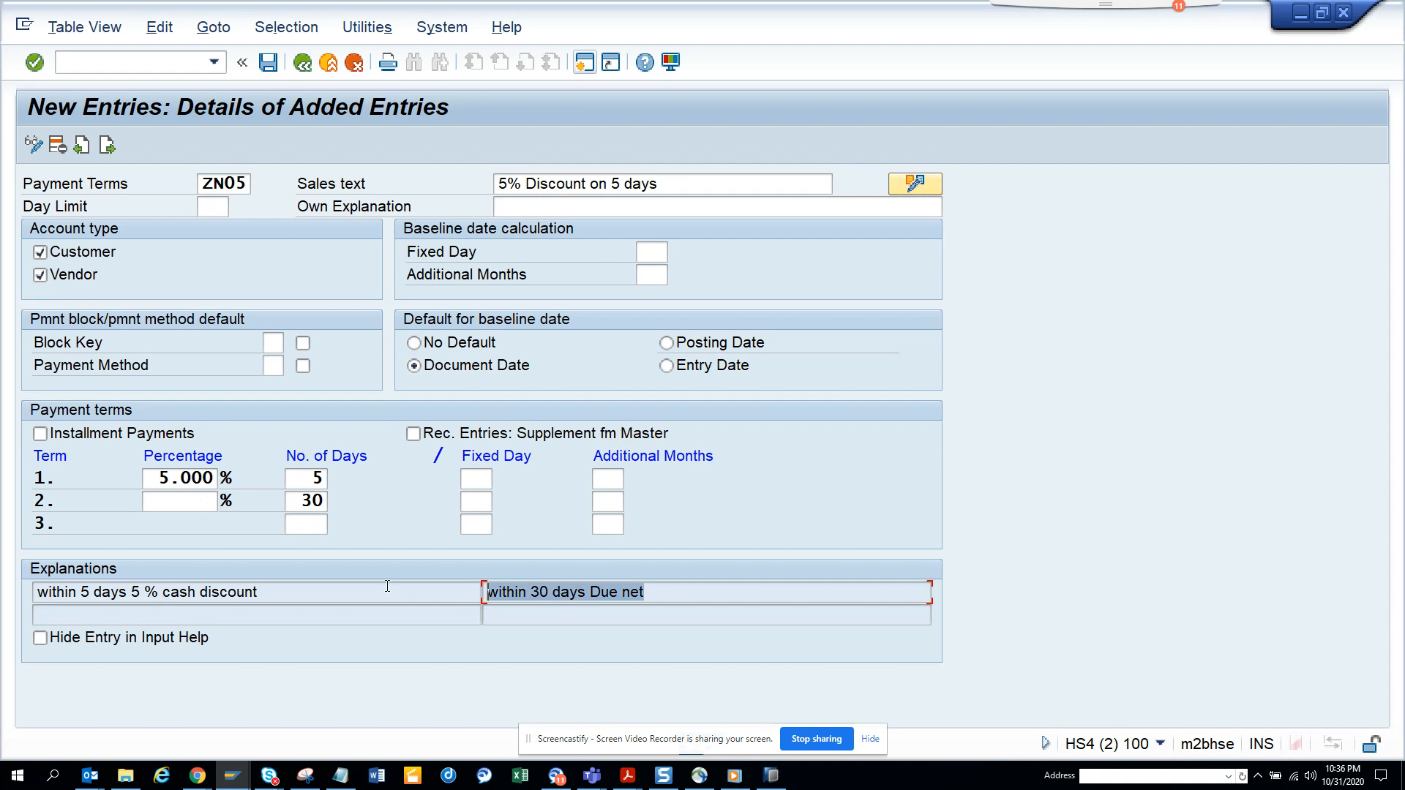
{"action": "mouse_move", "coordinate": [313, 561]}
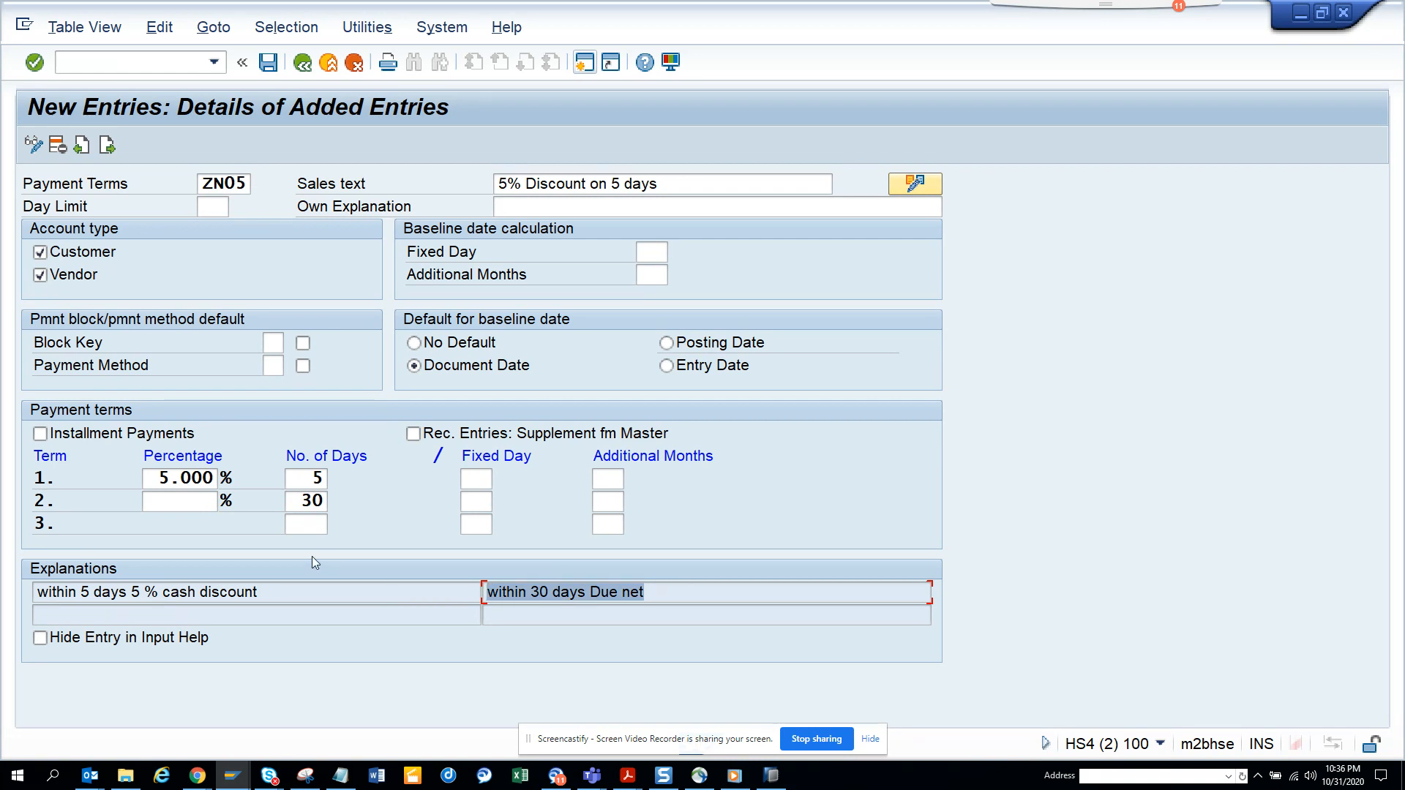
Change term 2 to 2% within 15 days and add term 3 net due at 30 days
{"action": "left_click", "coordinate": [178, 501]}
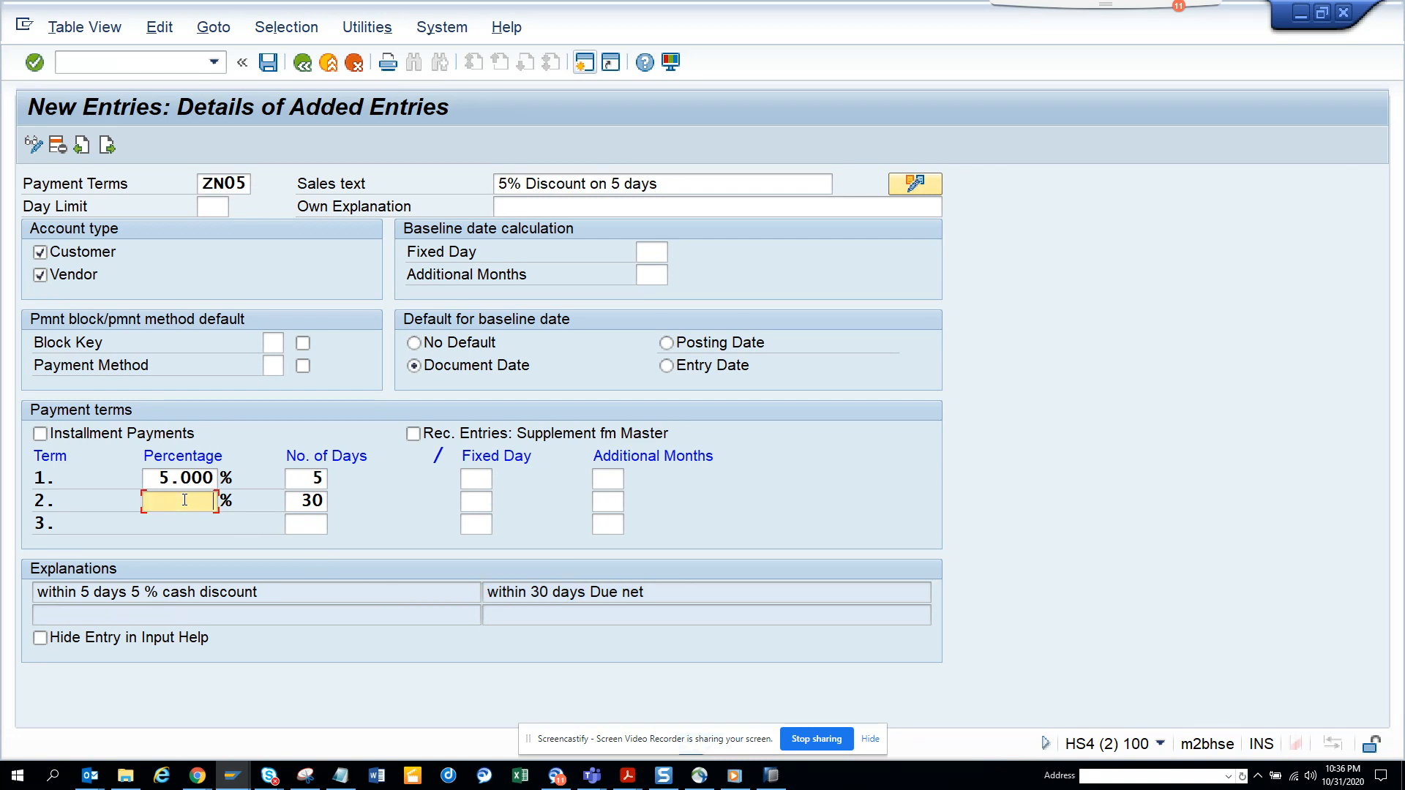
{"action": "type", "text": "2"}
{"action": "left_click", "coordinate": [306, 501]}
{"action": "type", "text": "1"}
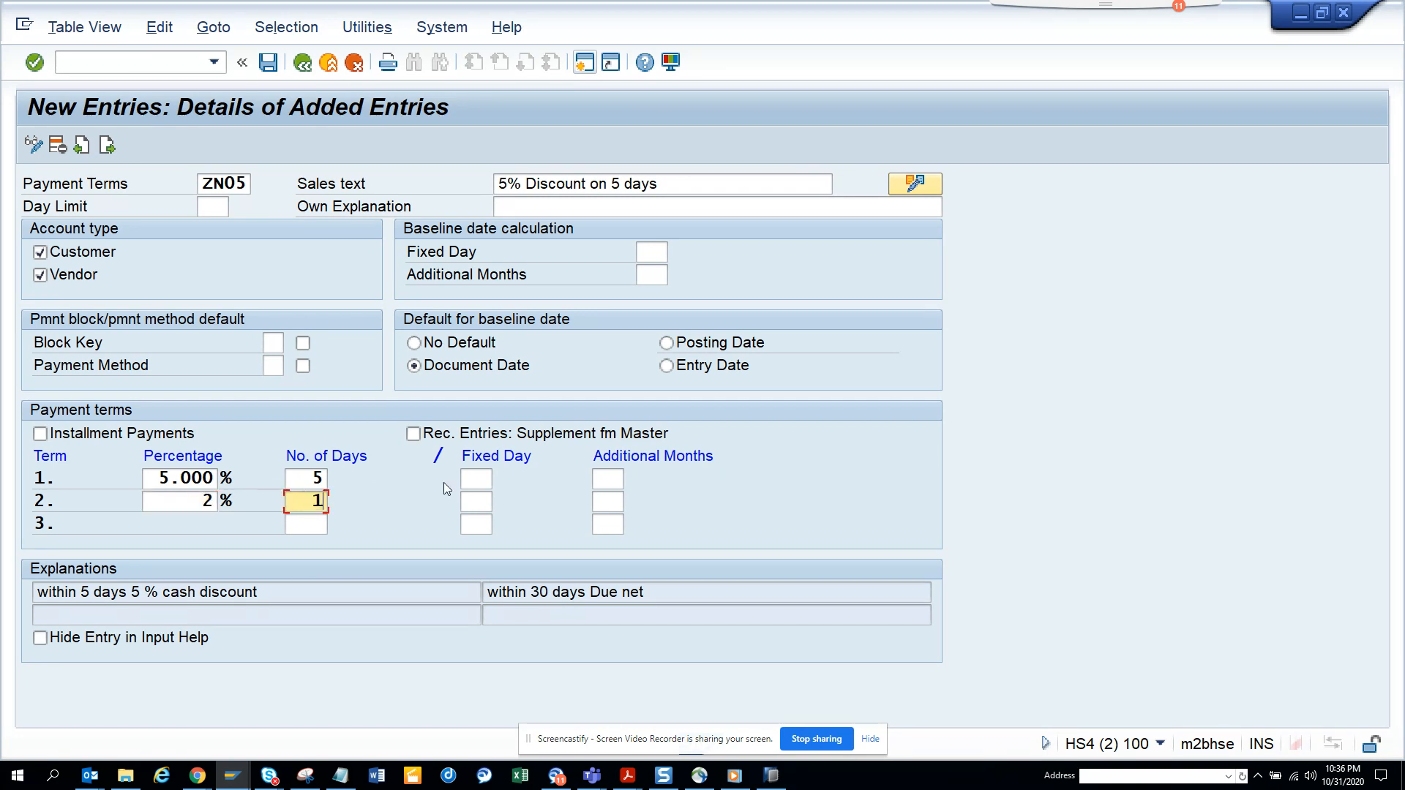
{"action": "type", "text": "5"}
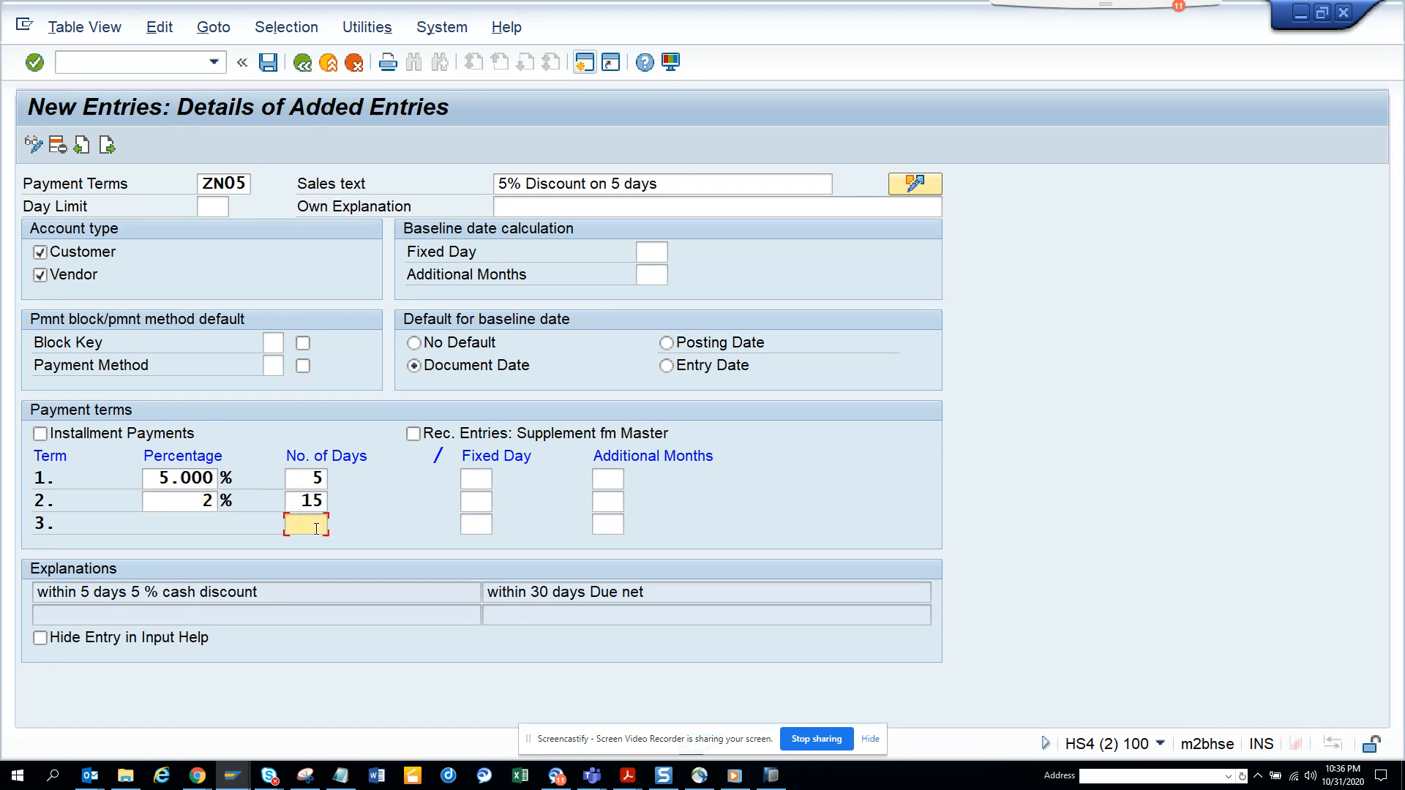
{"action": "type", "text": "30"}
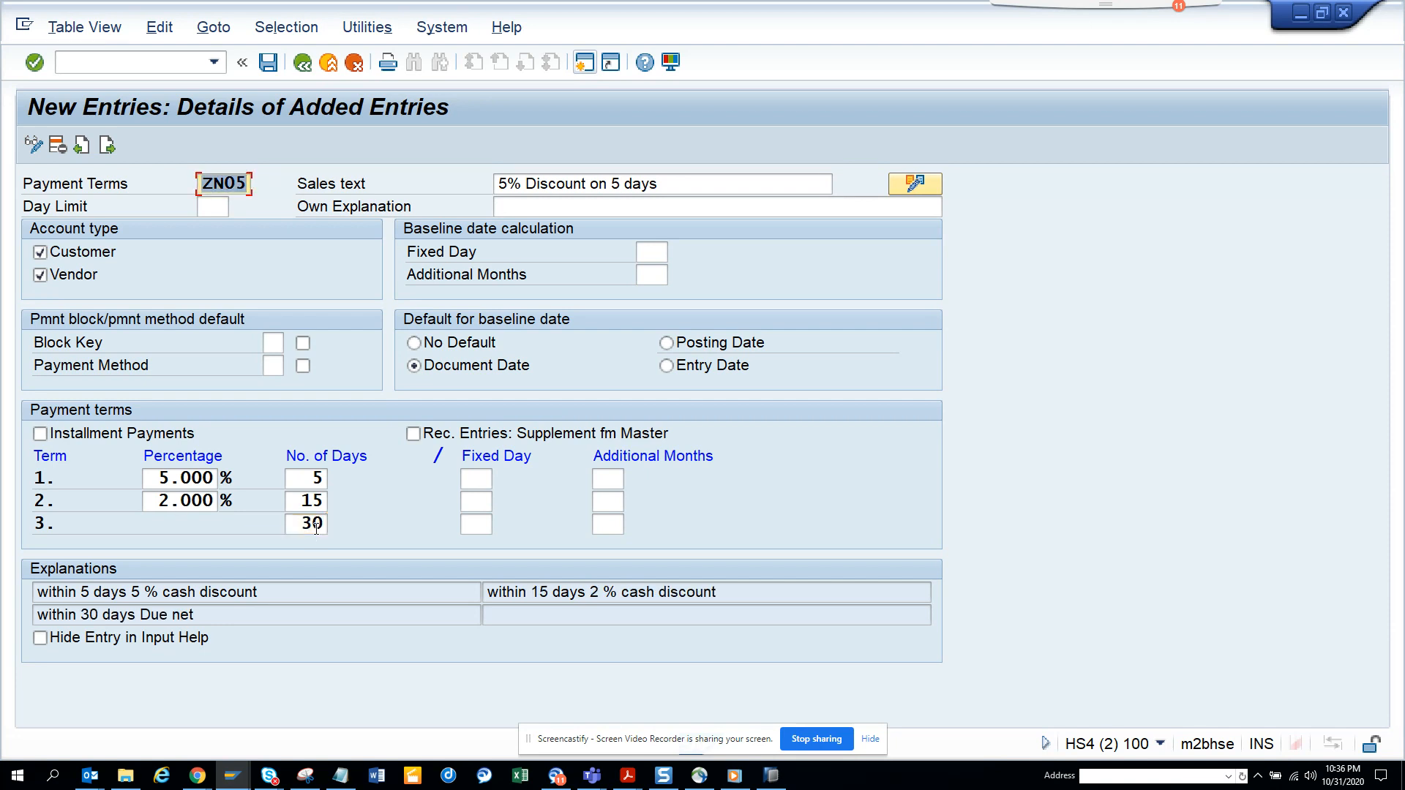
{"action": "mouse_move", "coordinate": [562, 592]}
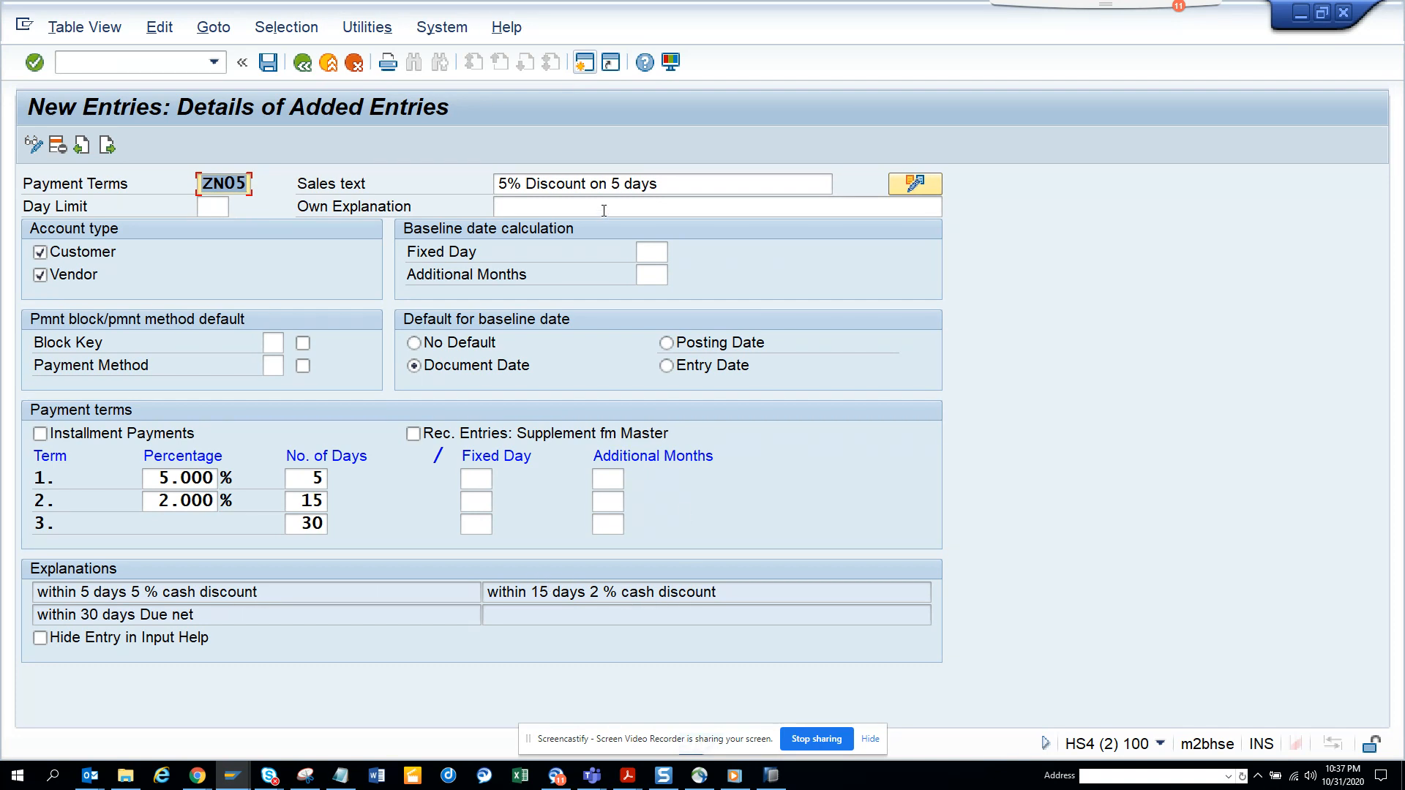
{"action": "mouse_move", "coordinate": [683, 442]}
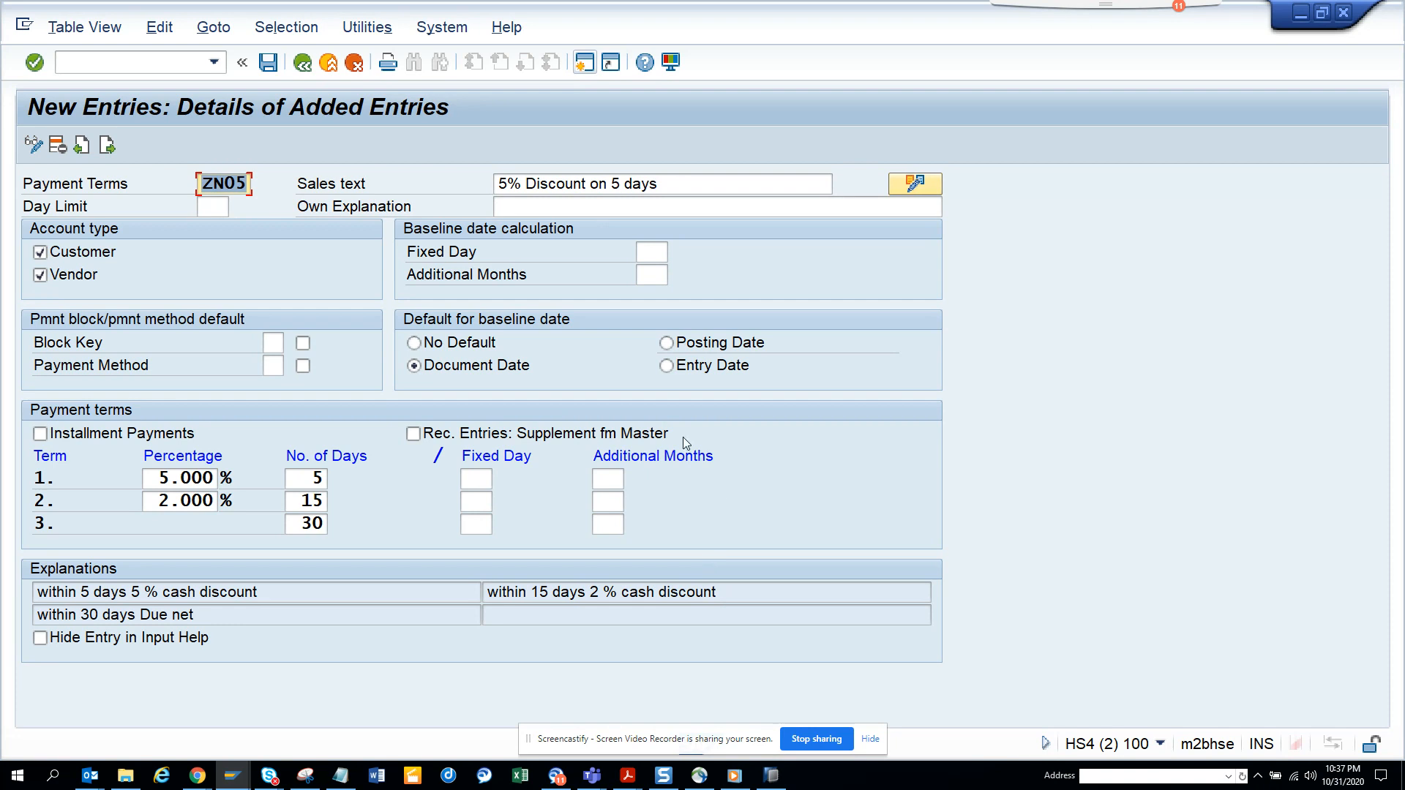
Rewrite the sales text as '5% Dis on 5 2% Dis on 15' and save, prompting request HS4K900392
{"action": "left_click", "coordinate": [661, 184]}
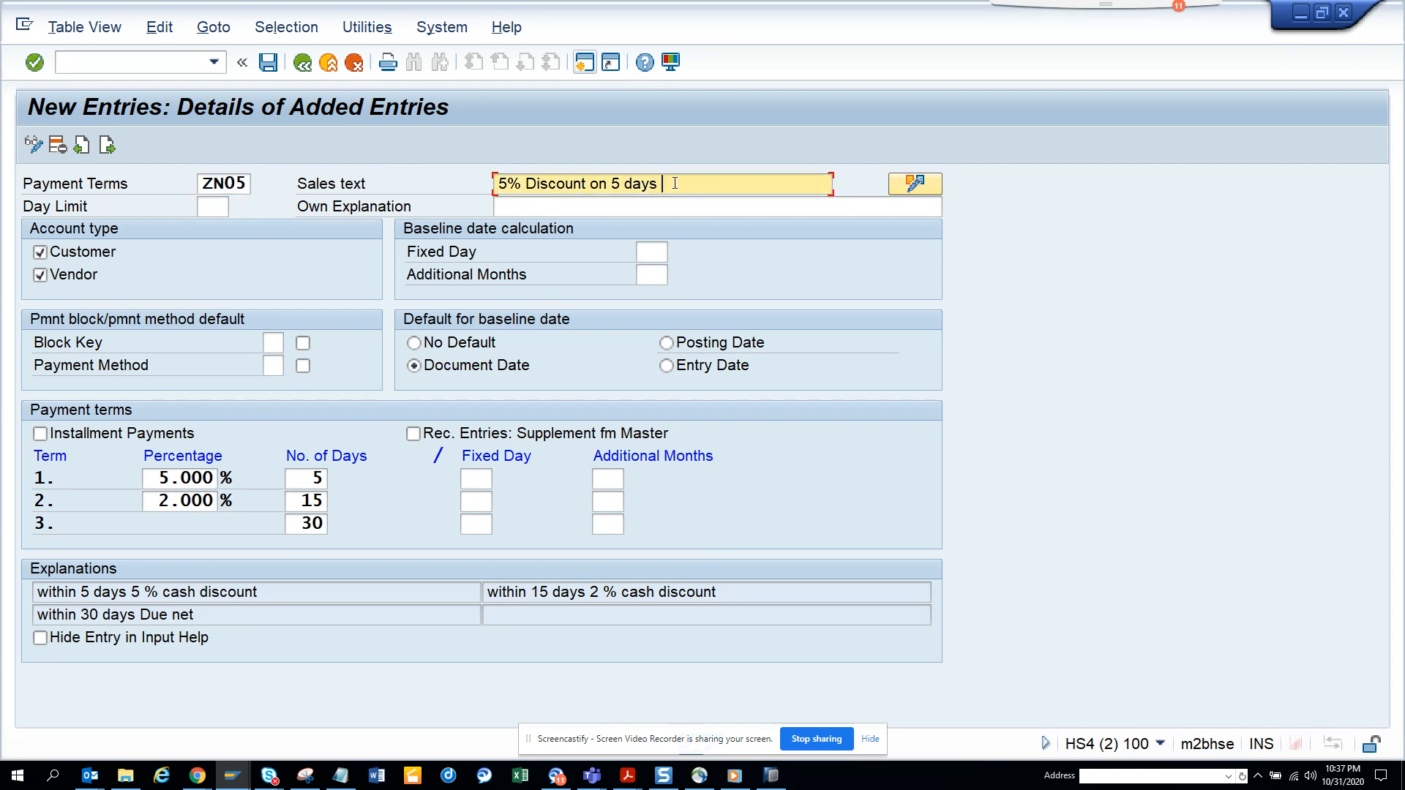
{"action": "type", "text": "2"}
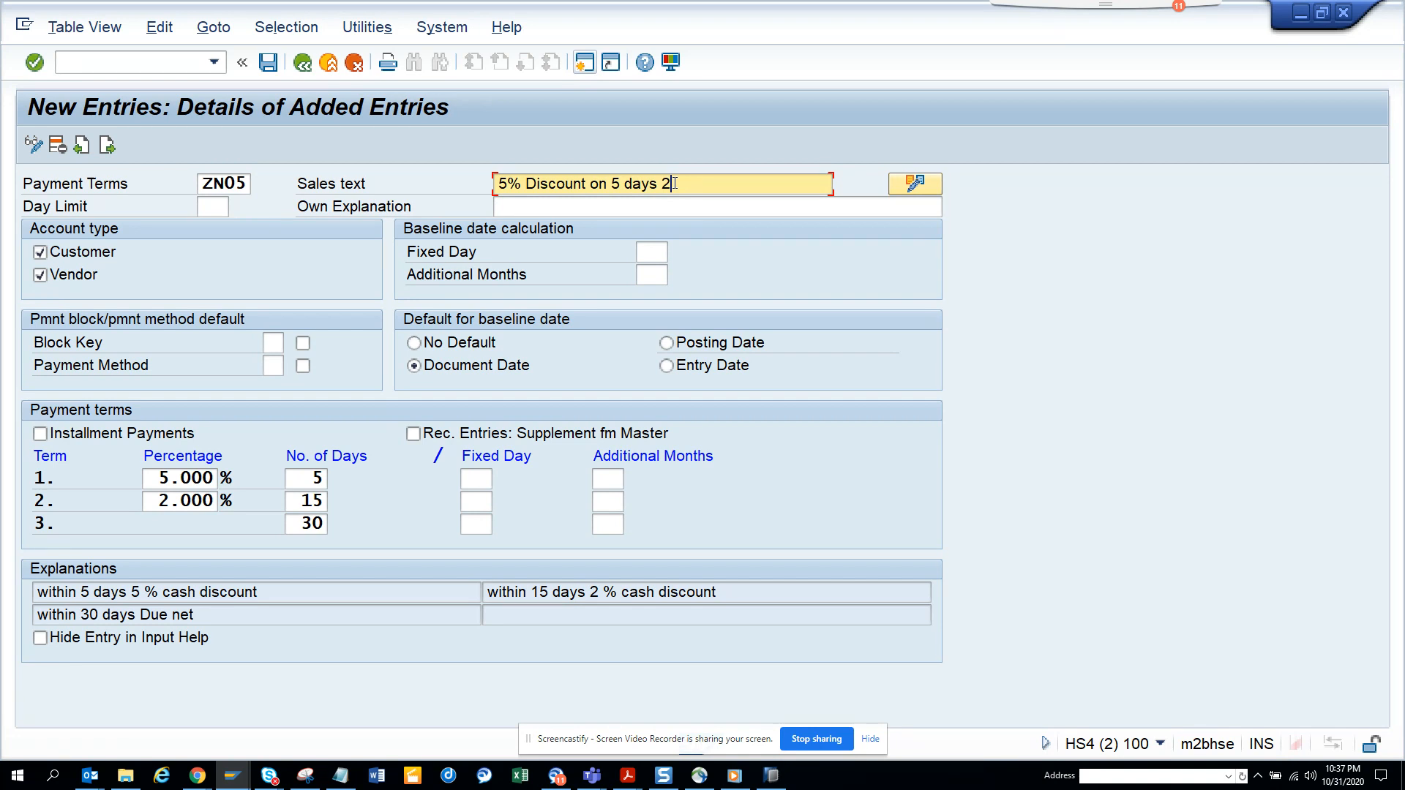
{"action": "type", "text": "%"}
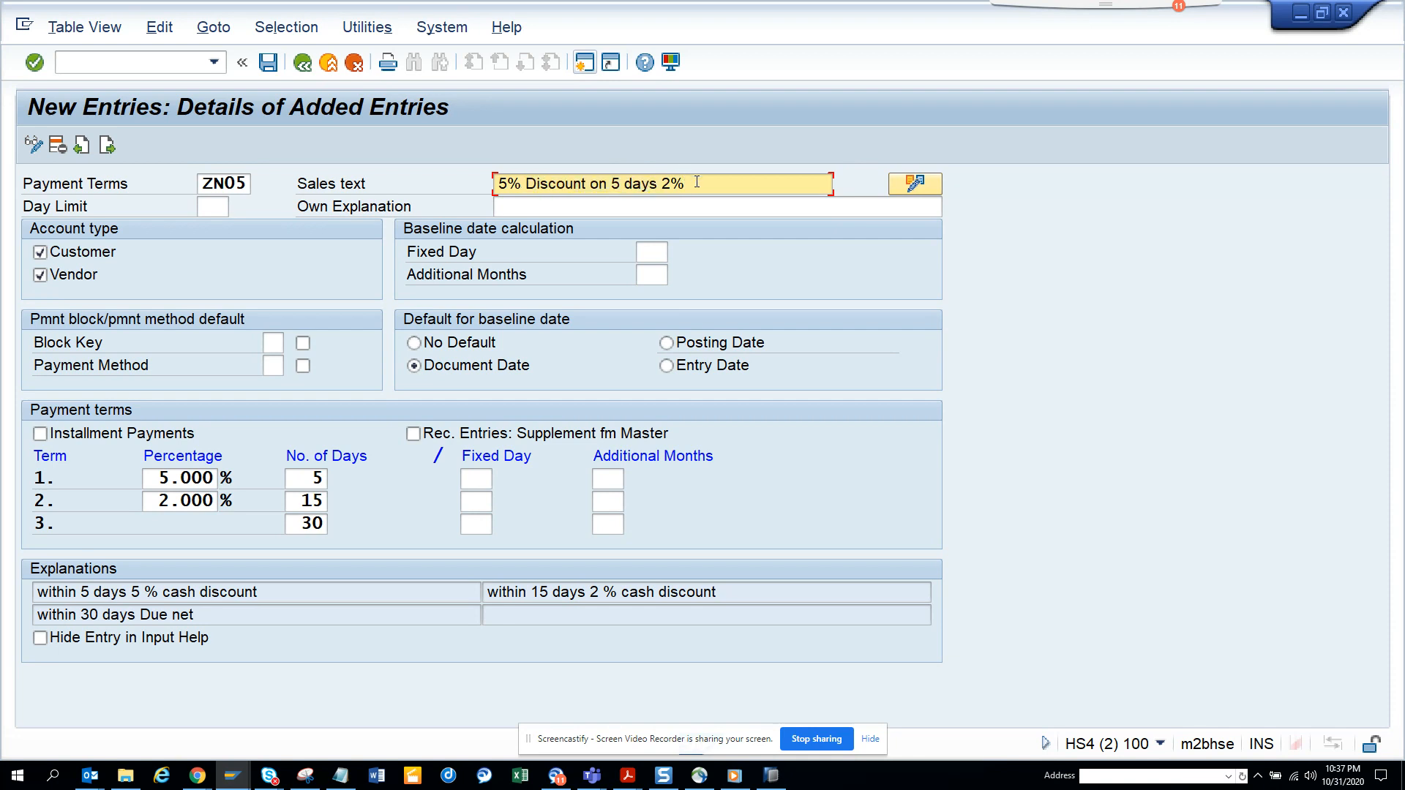
{"action": "type", "text": "Disco"}
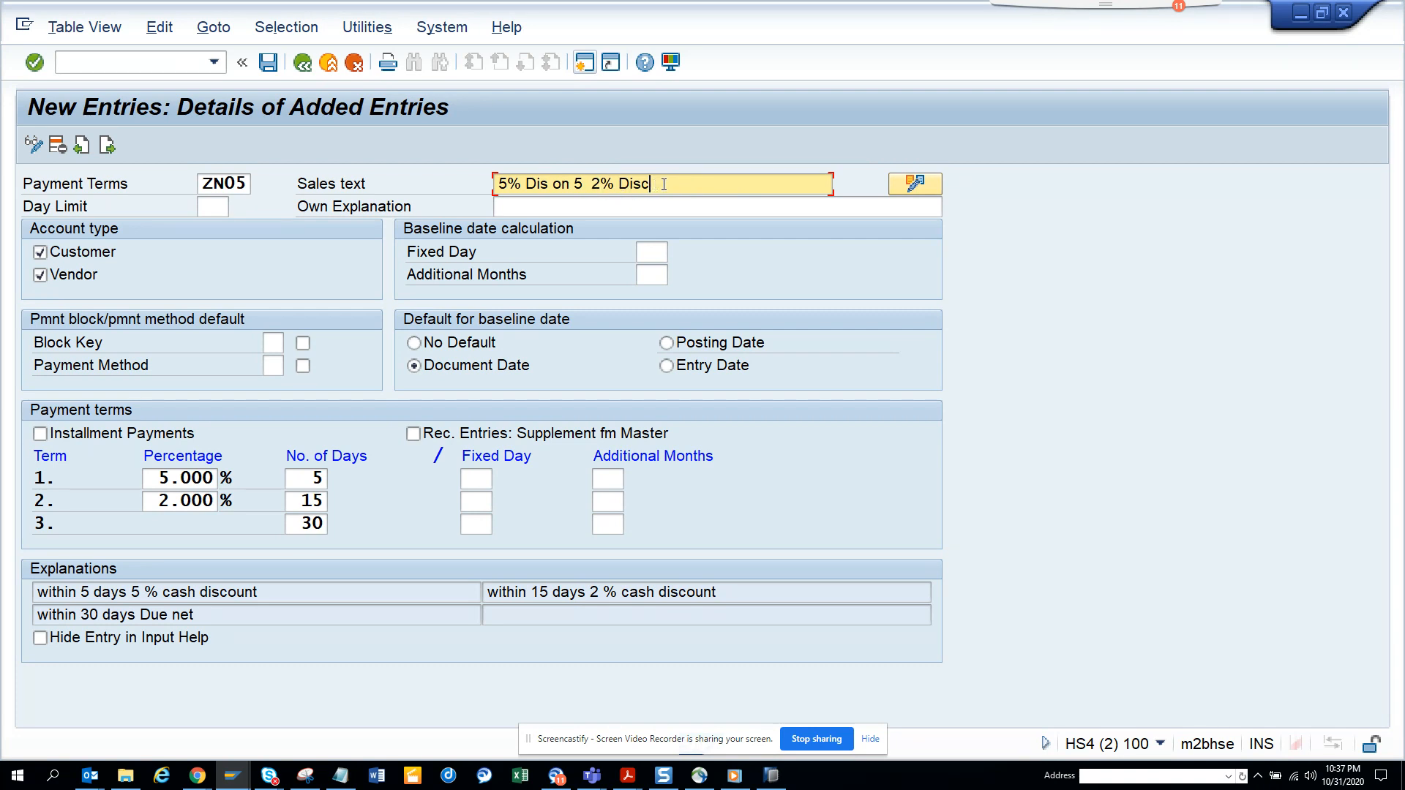
{"action": "key", "text": "Backspace"}
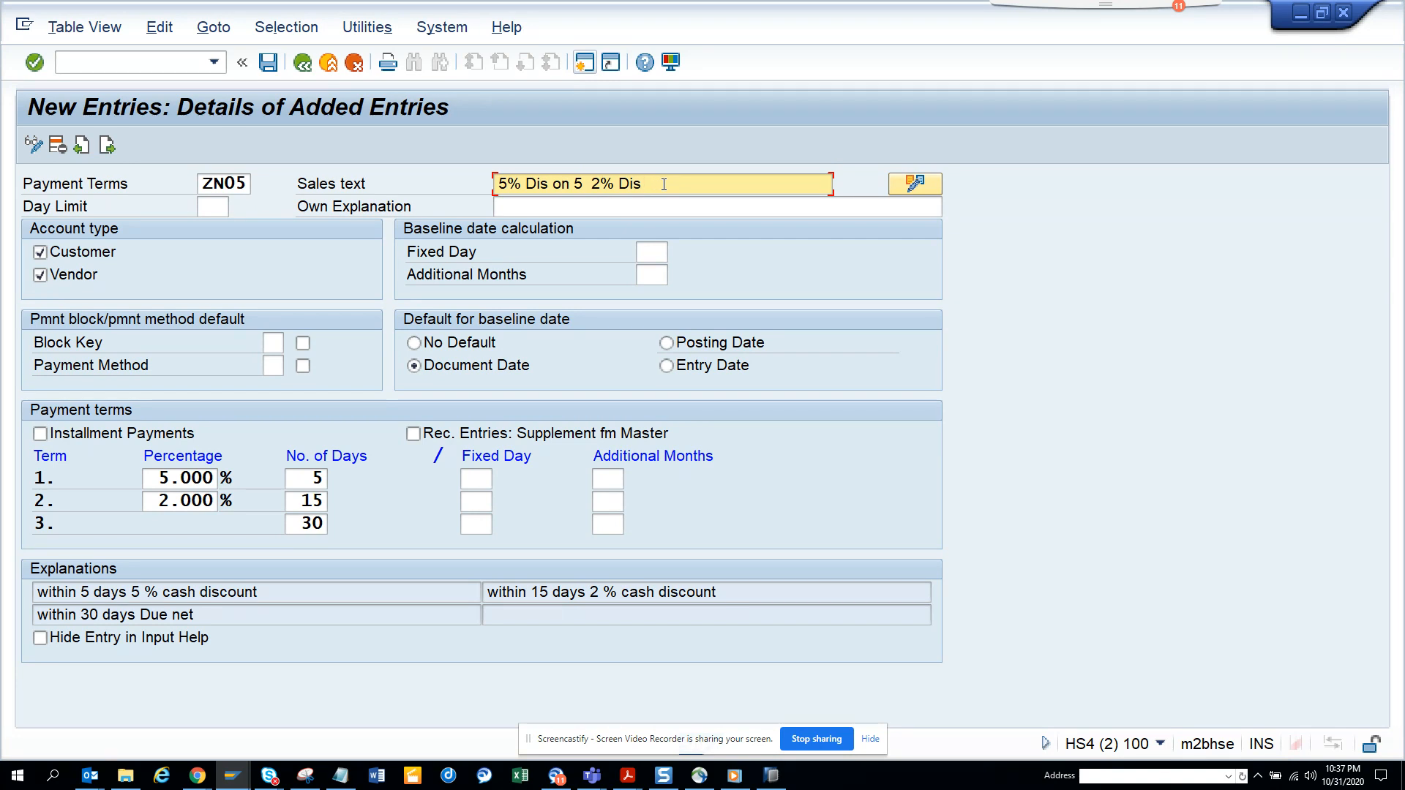
{"action": "type", "text": "o"}
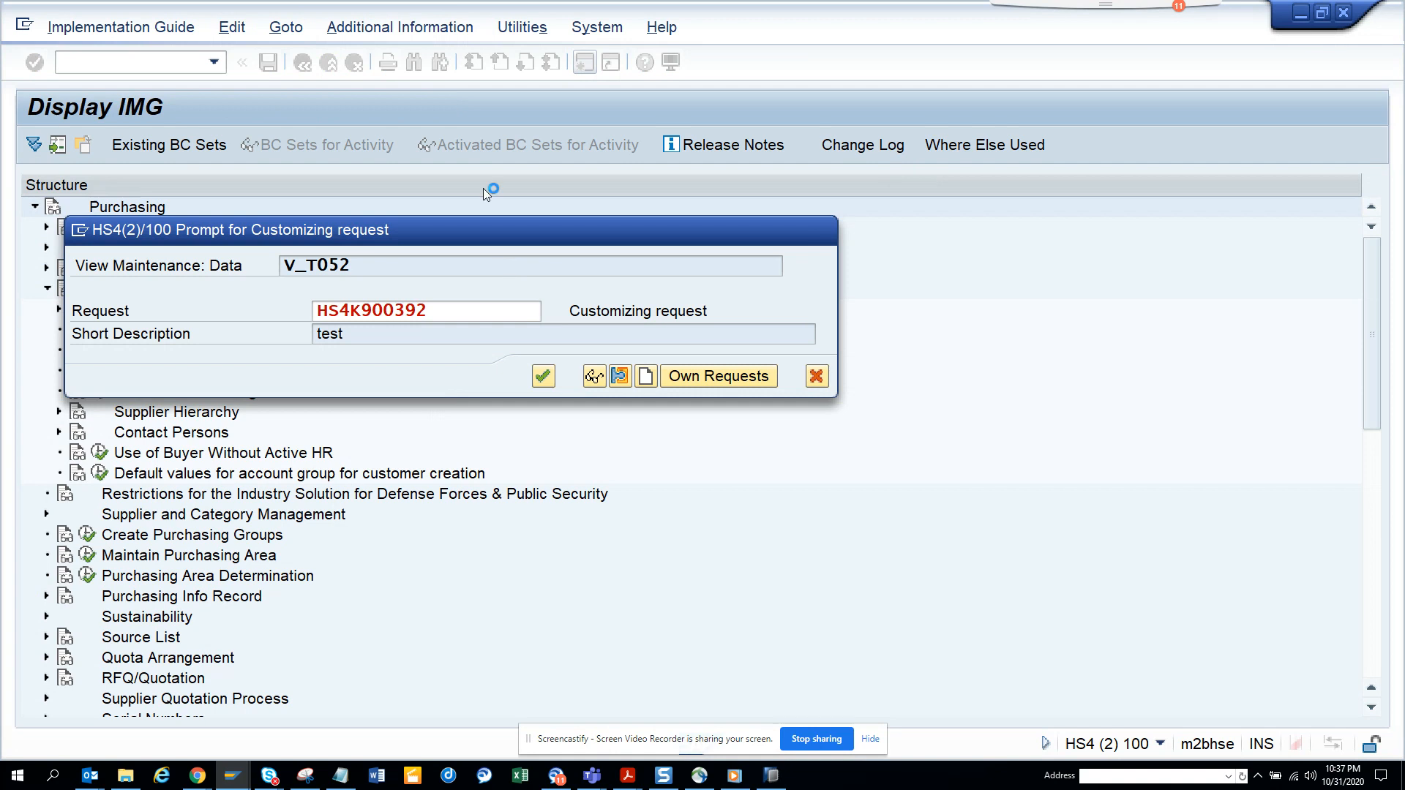
{"action": "left_click", "coordinate": [543, 376]}
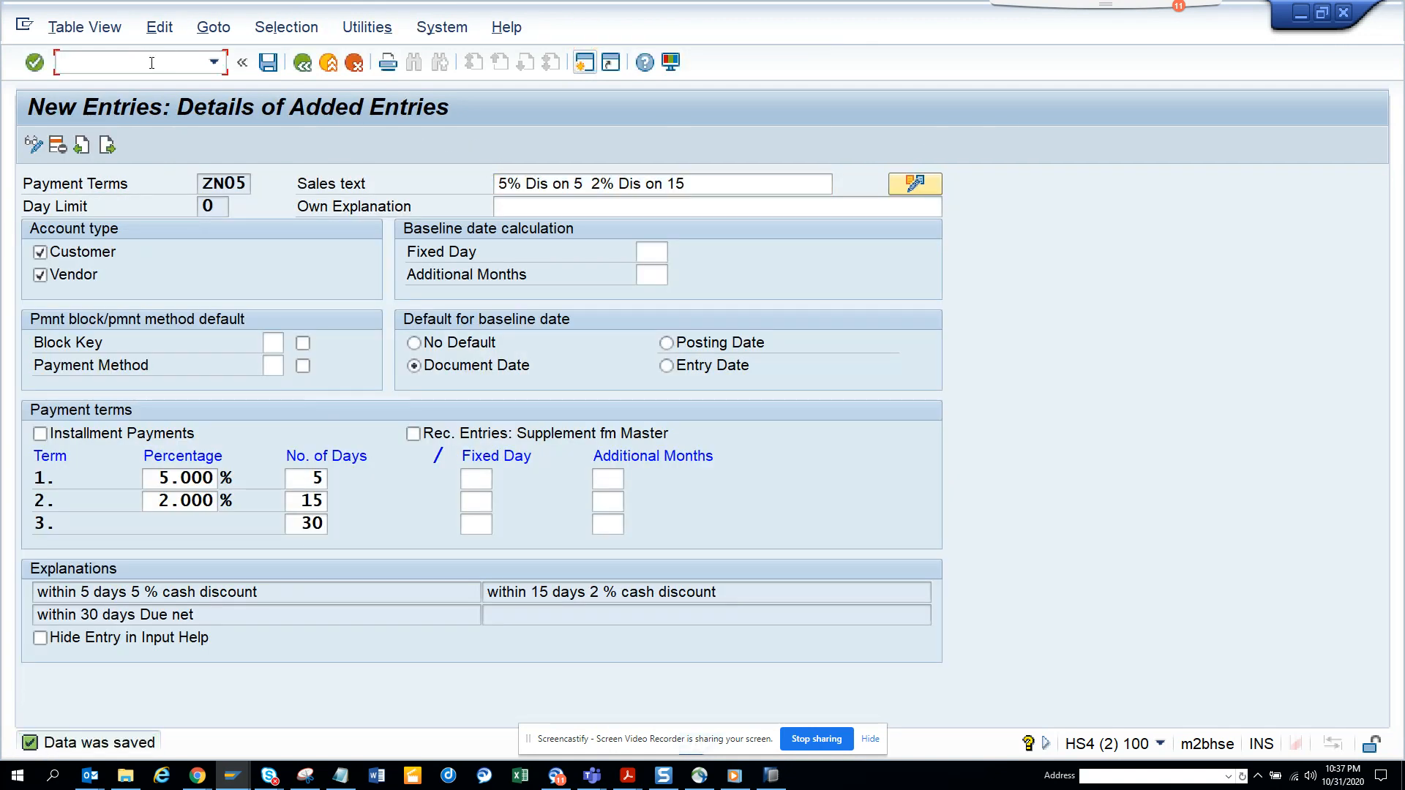
{"action": "type", "text": "/ome"}
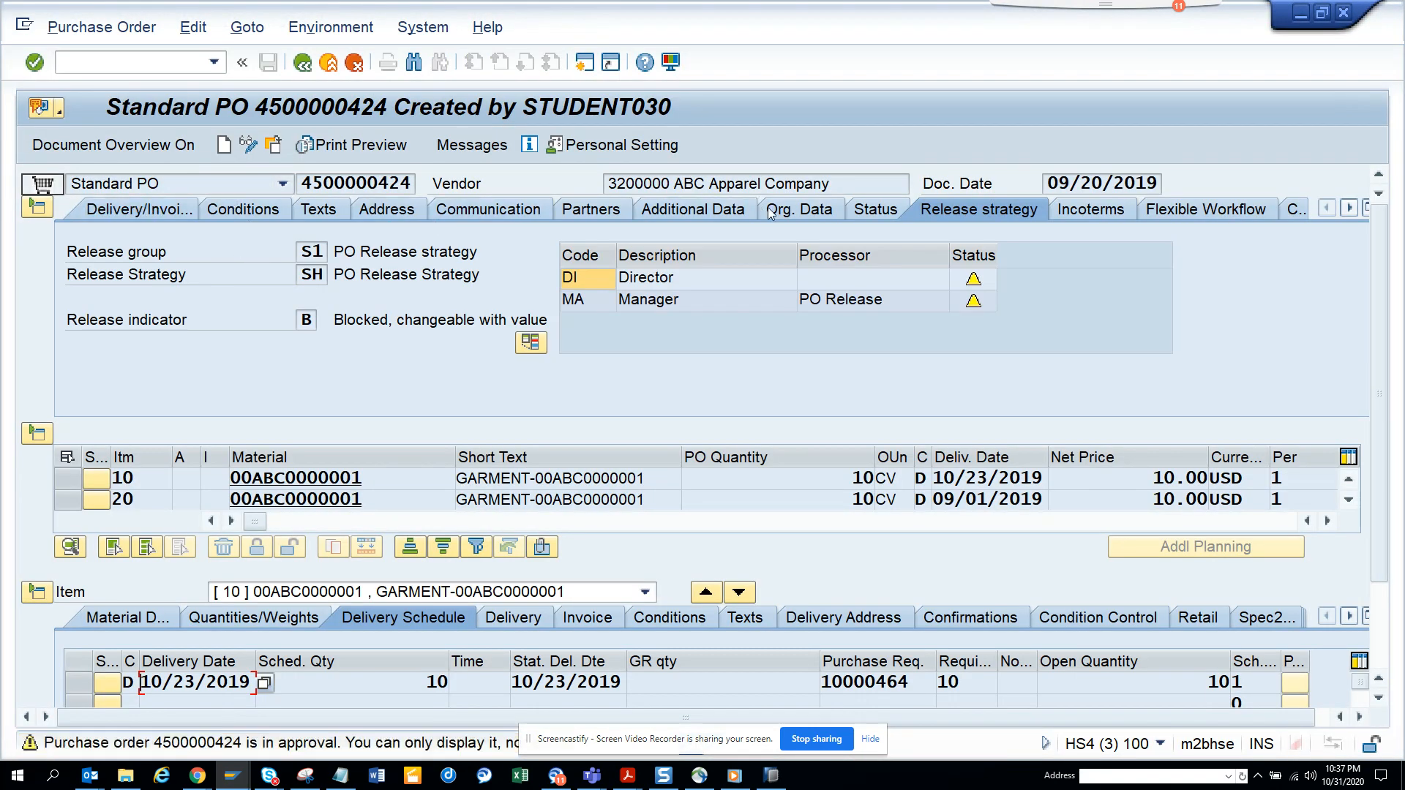
Show the PO header's Org. Data and Delivery/Invoice data with its NT30 payment terms
{"action": "left_click", "coordinate": [799, 209]}
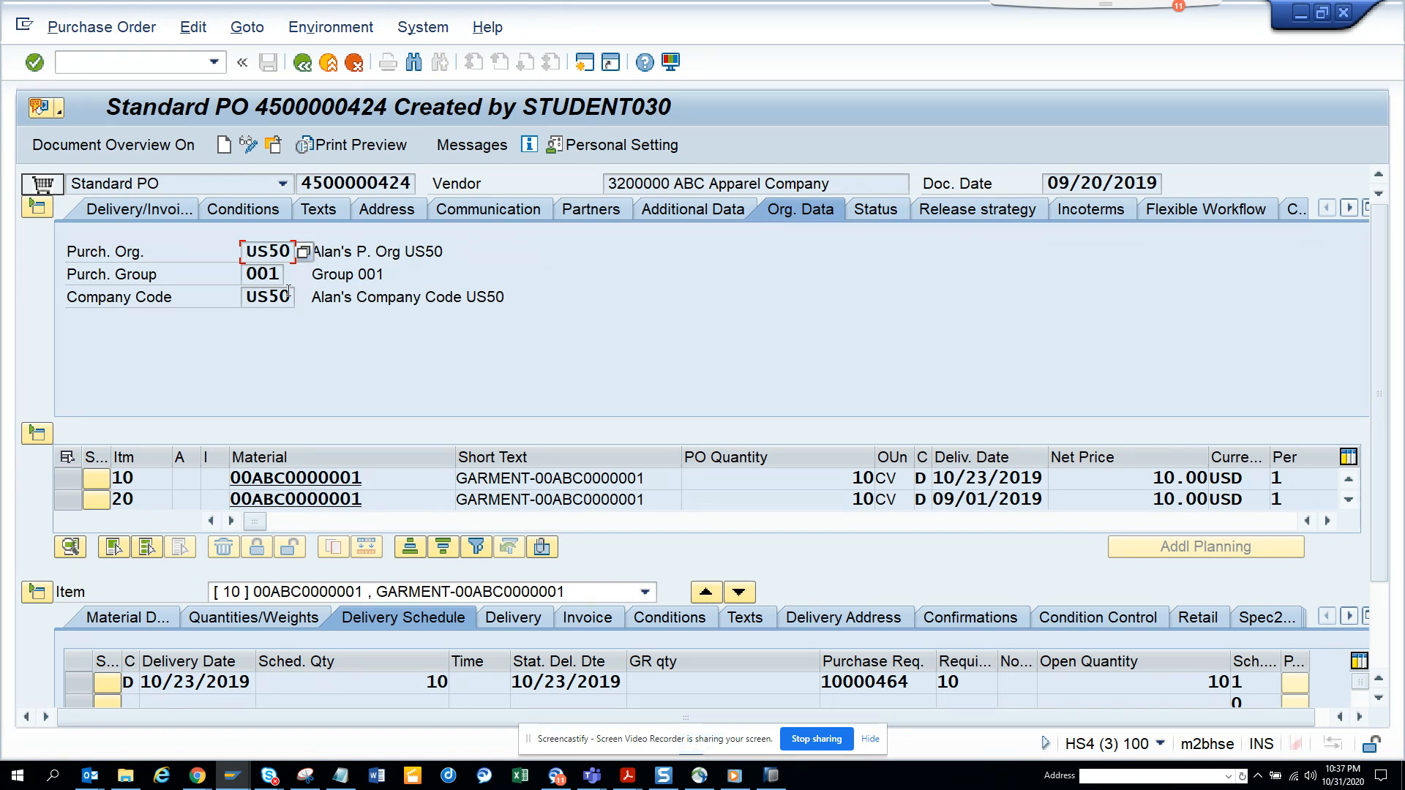
{"action": "left_click", "coordinate": [262, 273]}
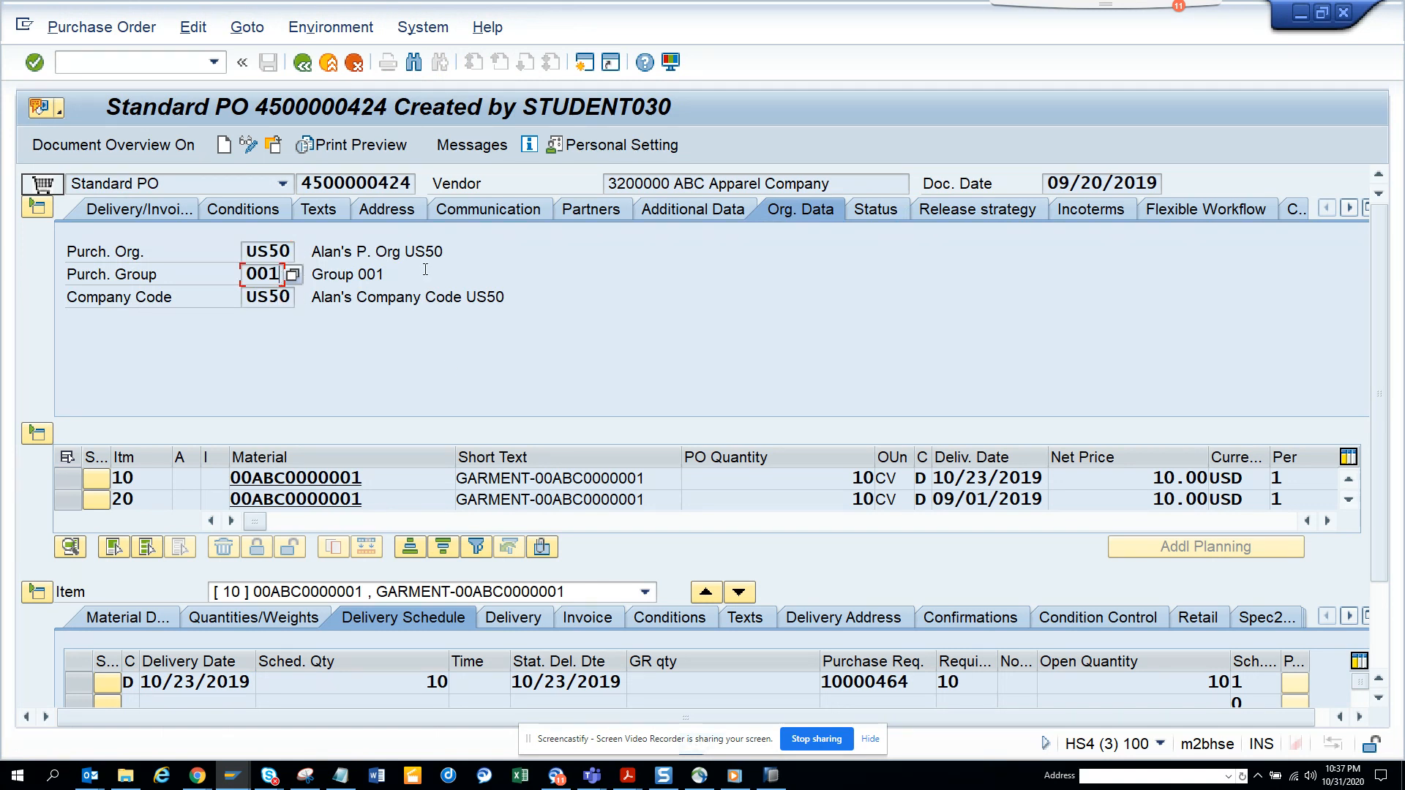
{"action": "mouse_move", "coordinate": [939, 227]}
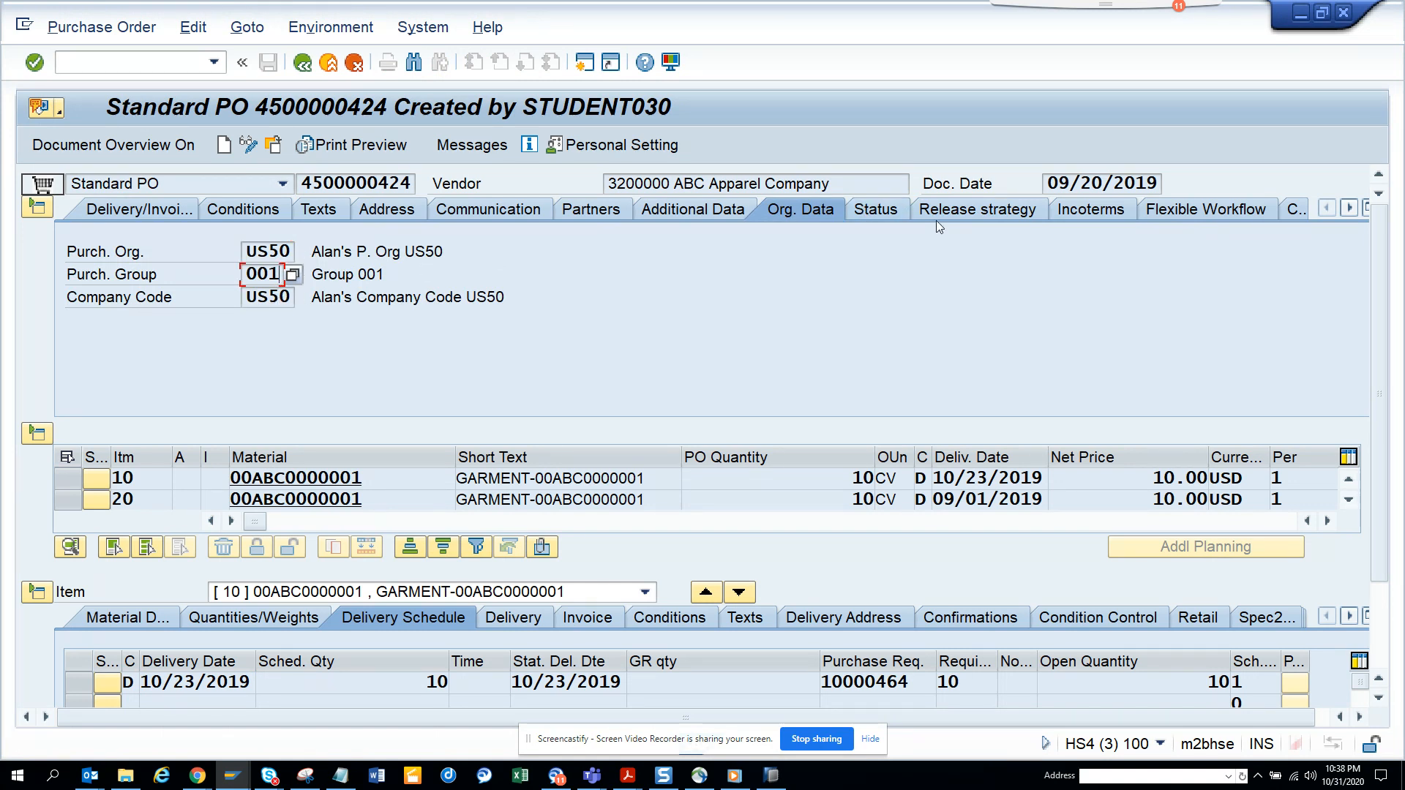
{"action": "mouse_move", "coordinate": [139, 209]}
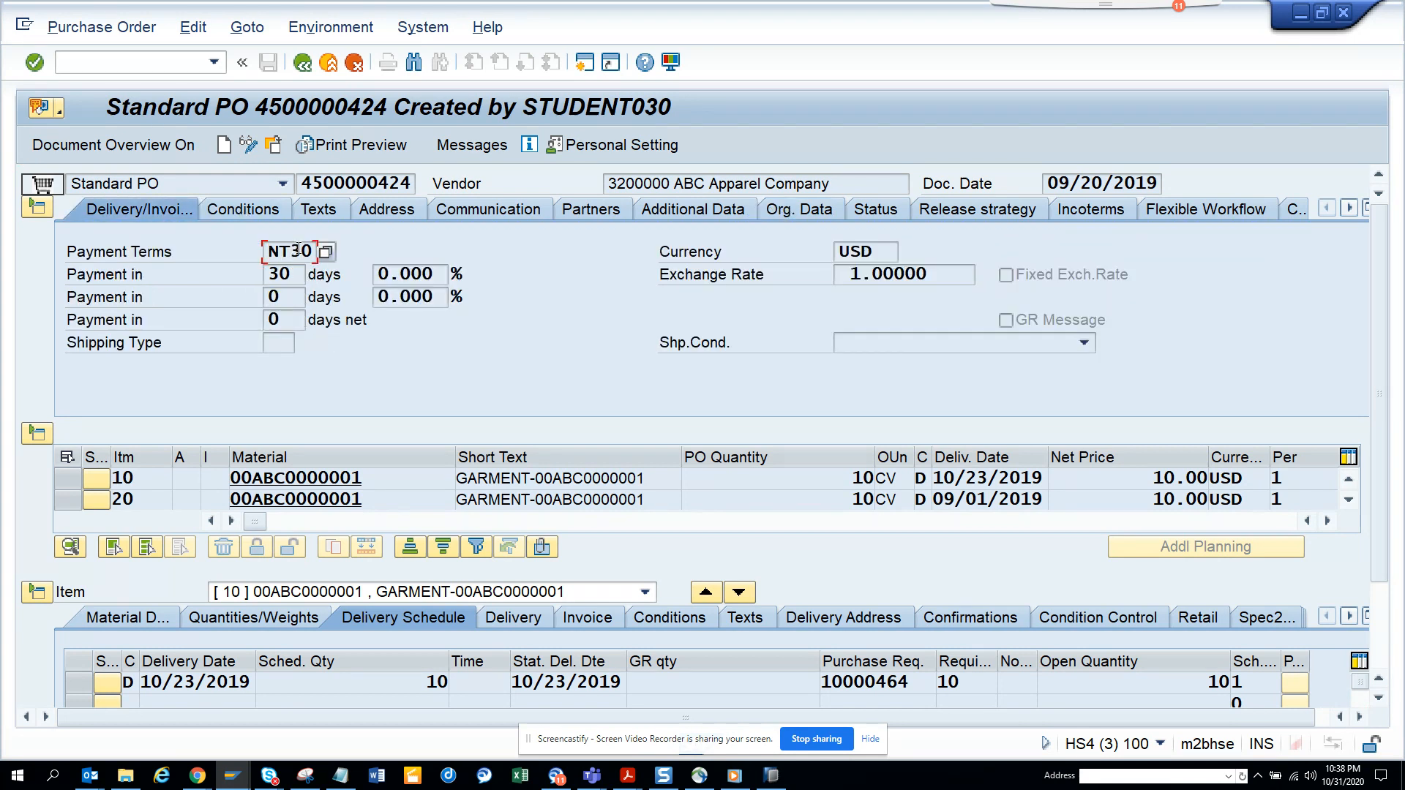
Browse the Payment Terms value list down to ZN05 with its 5%, 2%, net 30 explanations
{"action": "left_click", "coordinate": [331, 250]}
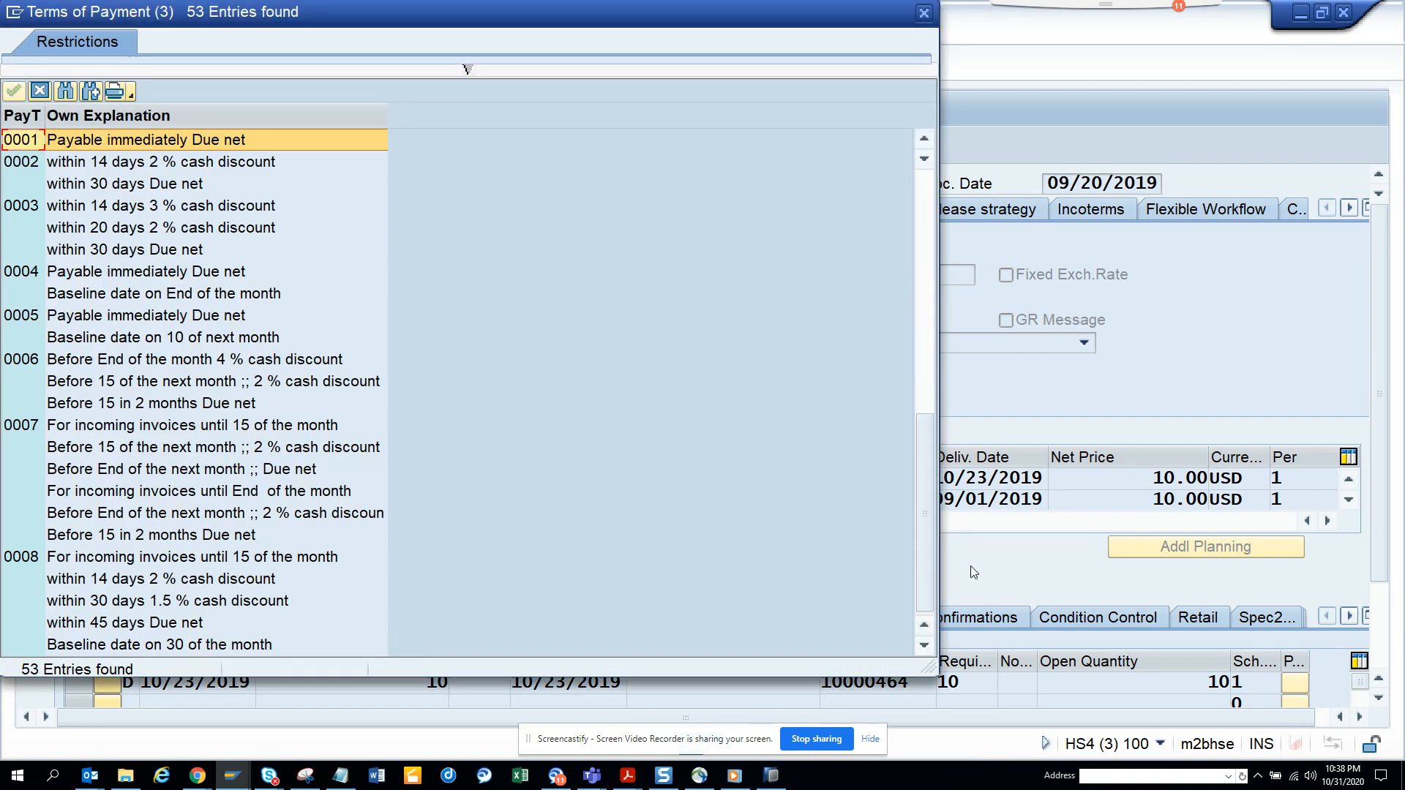
{"action": "scroll", "scroll_direction": "down", "scroll_amount": 3}
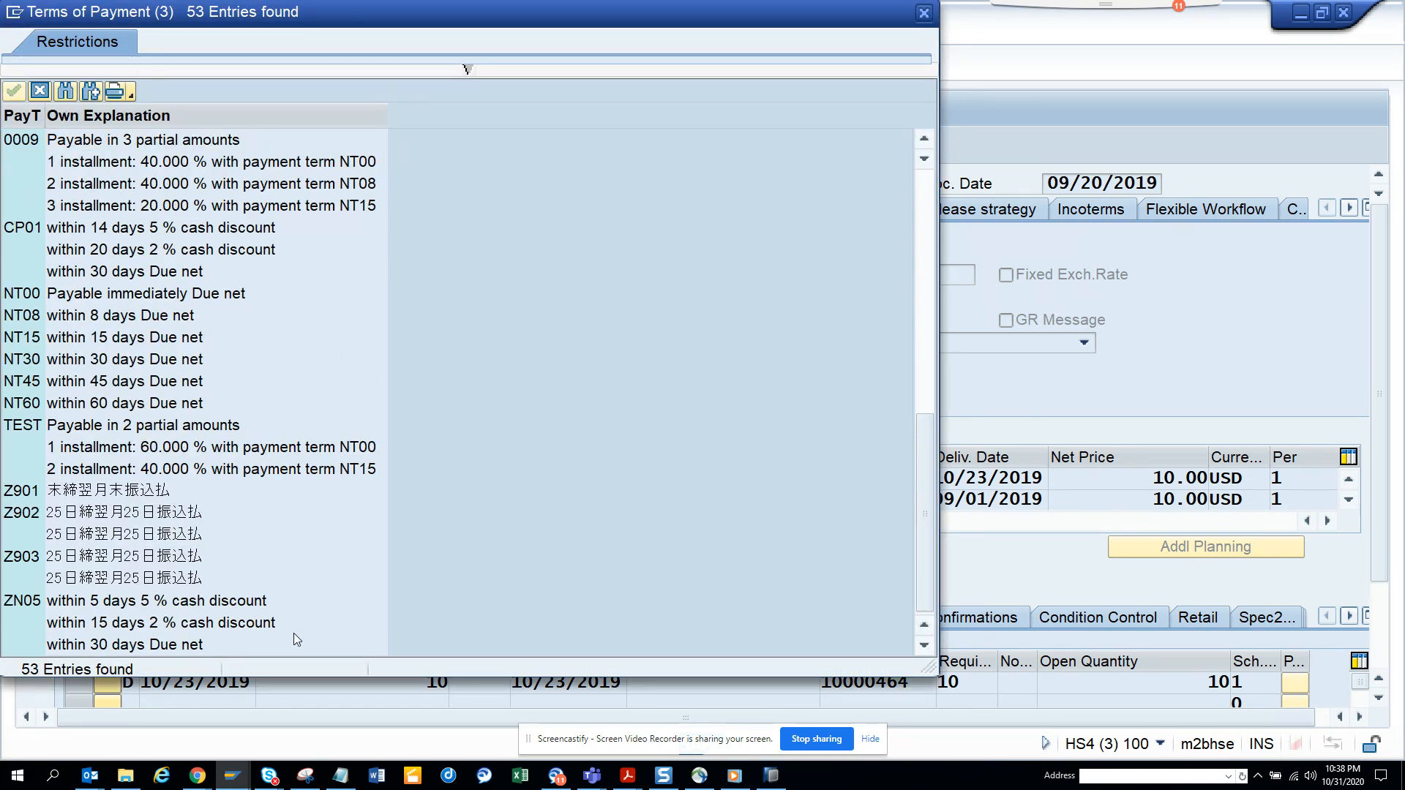
{"action": "mouse_move", "coordinate": [193, 614]}
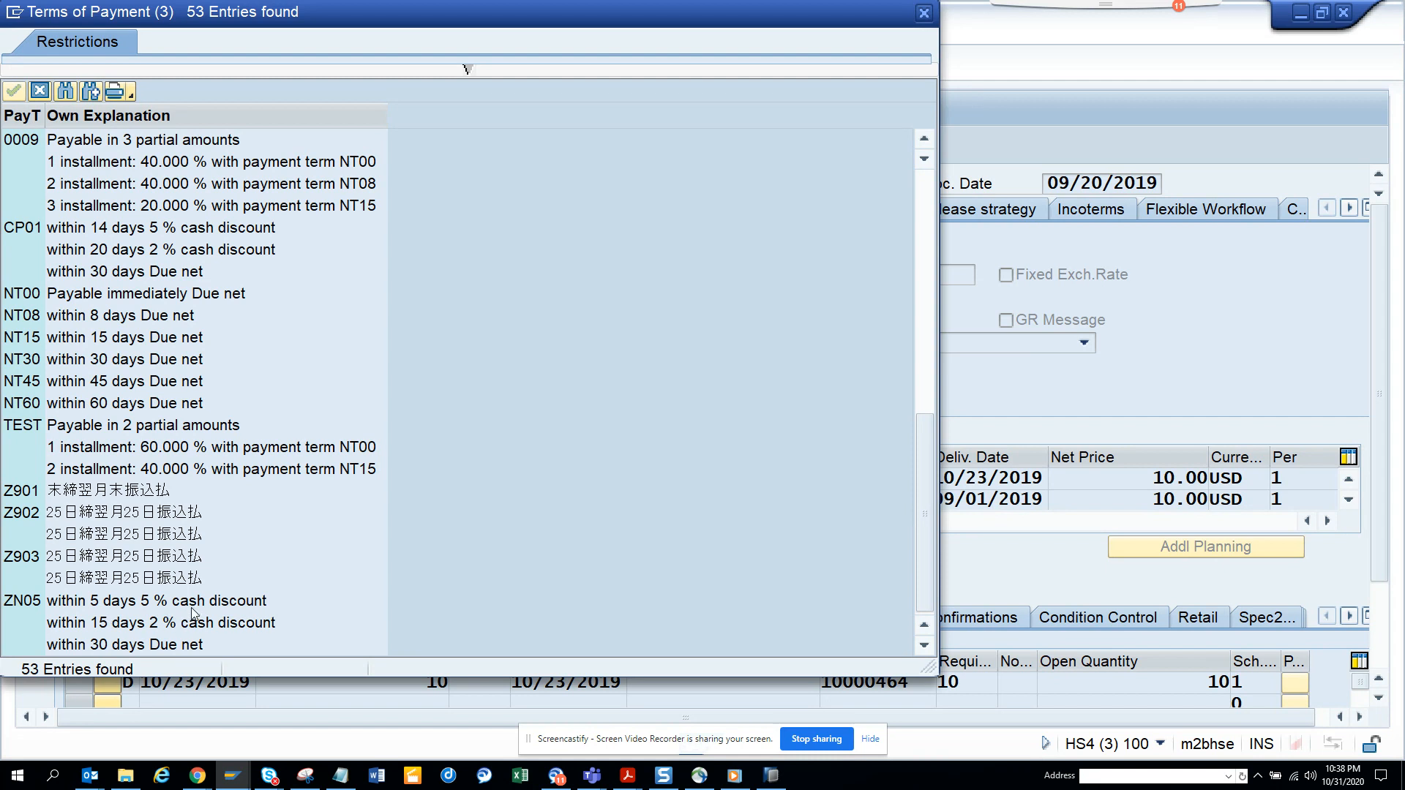
{"action": "mouse_move", "coordinate": [40, 653]}
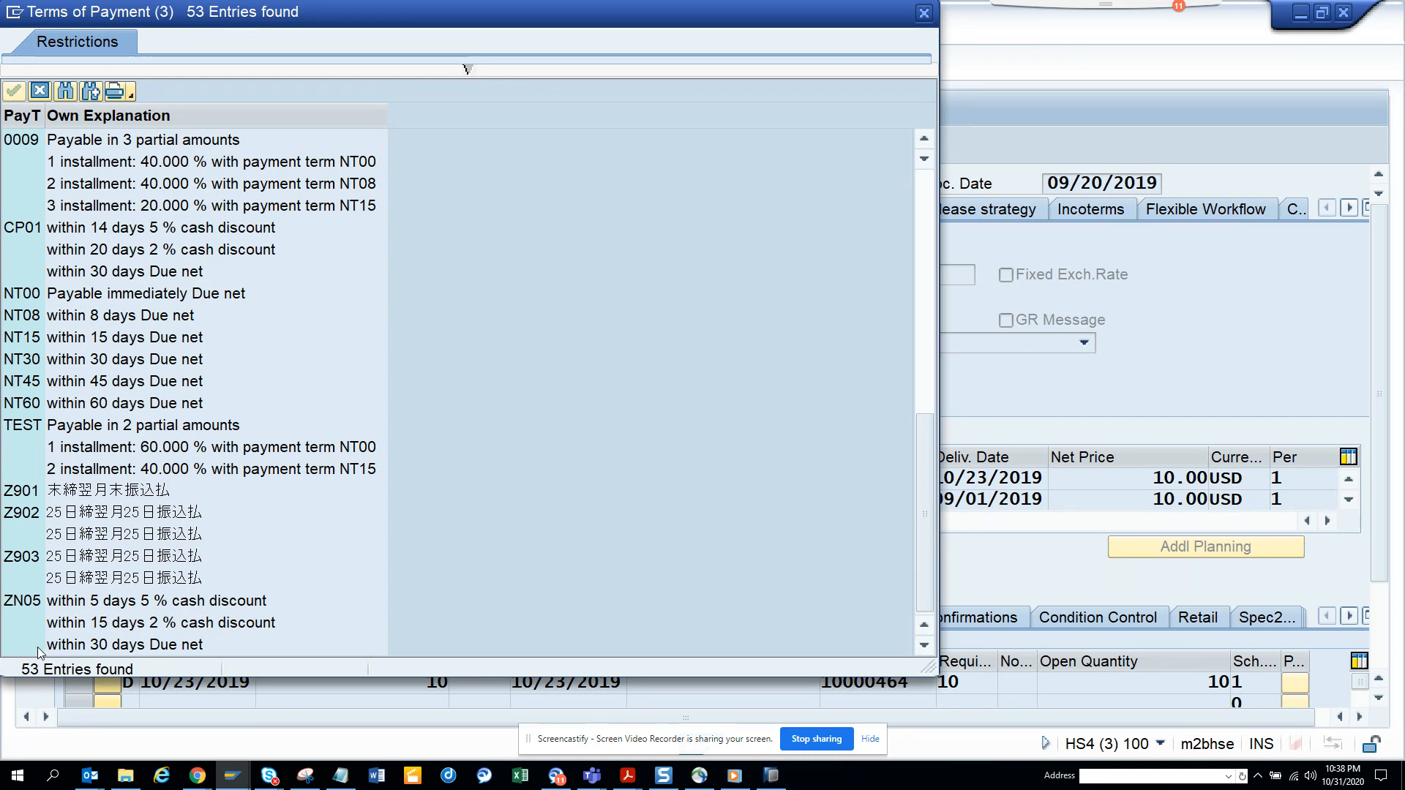
{"action": "mouse_move", "coordinate": [256, 644]}
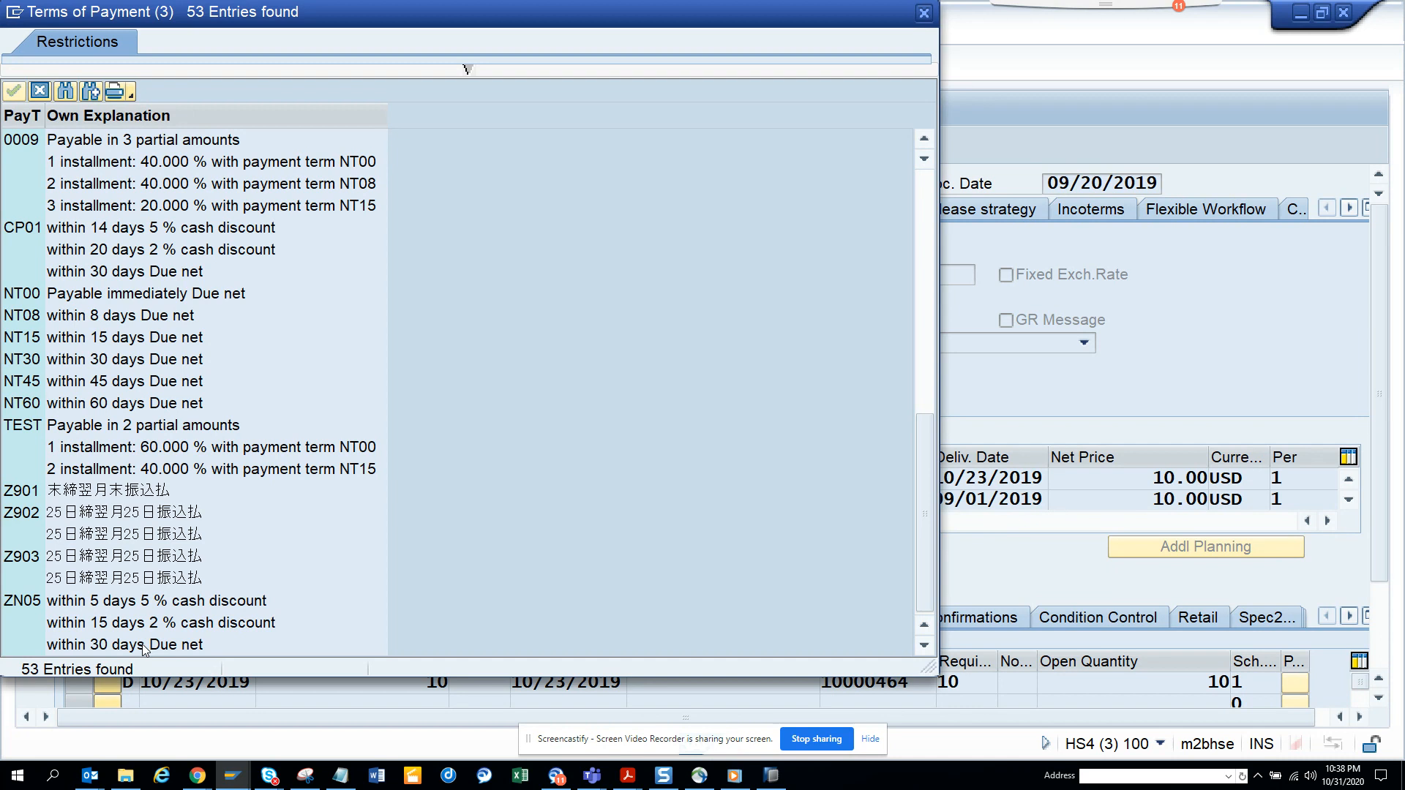
{"action": "mouse_move", "coordinate": [395, 619]}
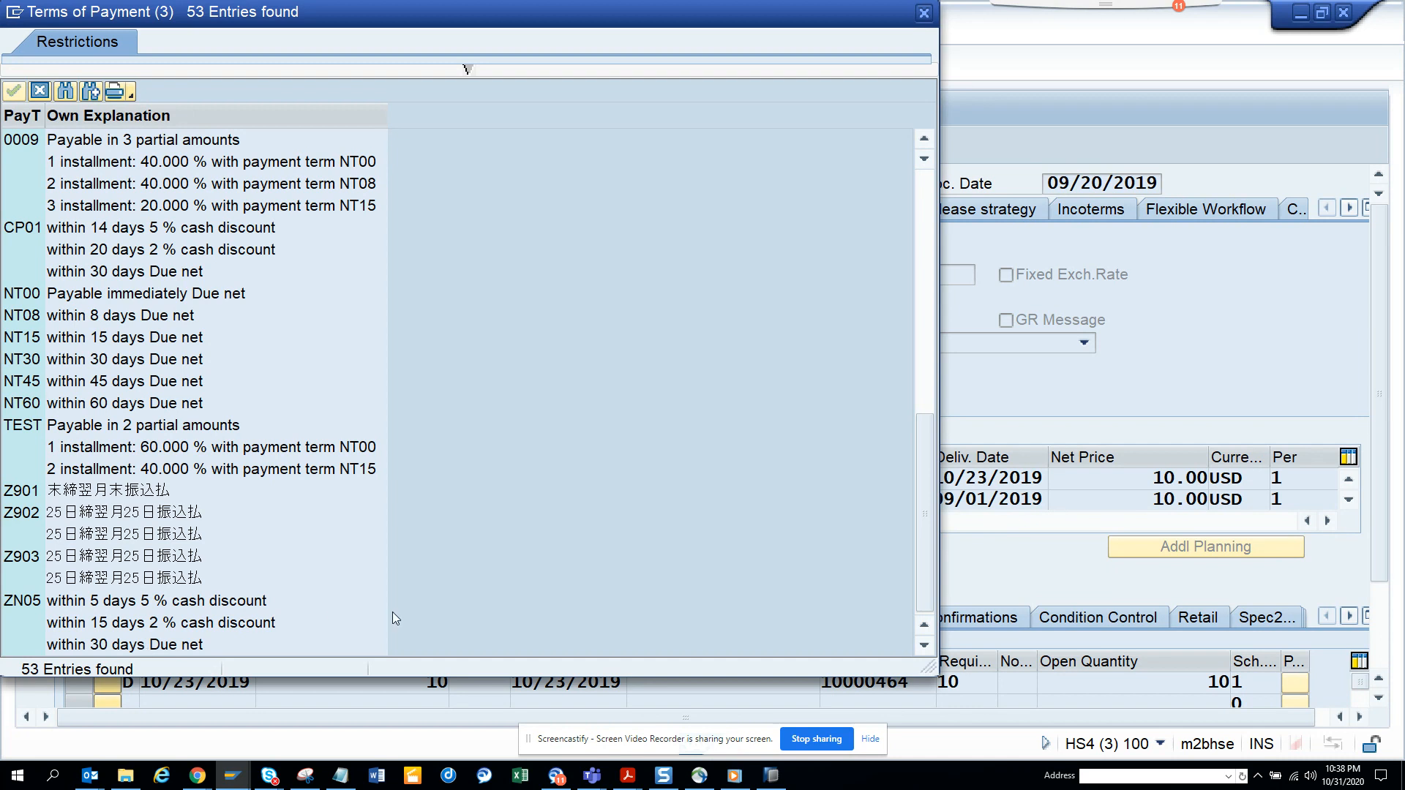
{"action": "mouse_move", "coordinate": [745, 708]}
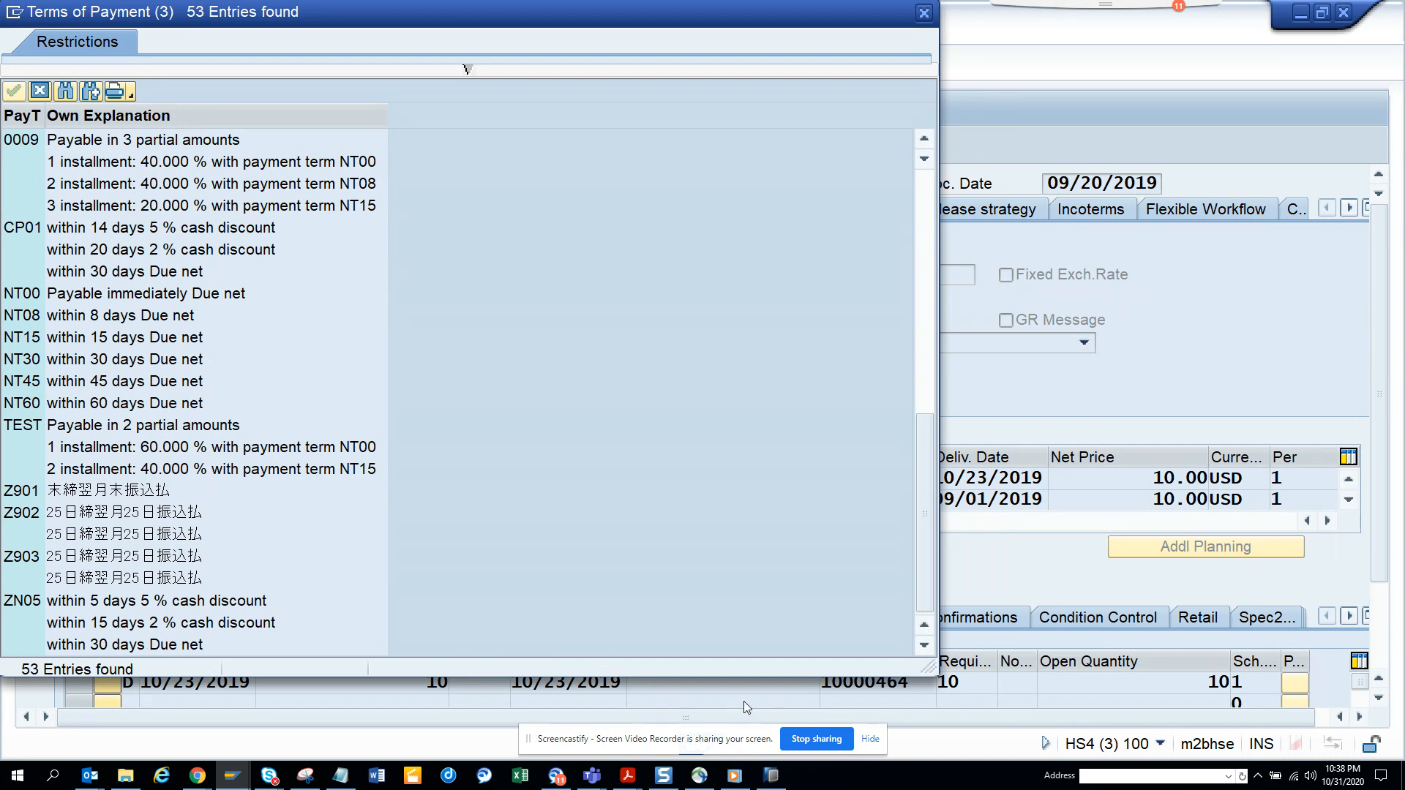